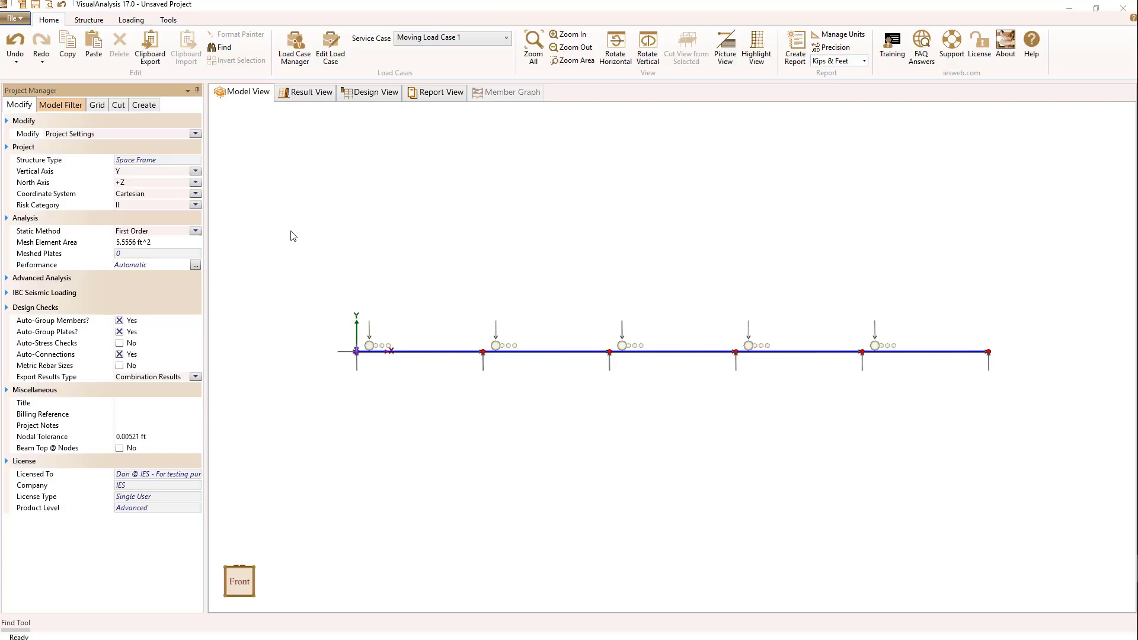
{"action": "mouse_move", "coordinate": [300, 394]}
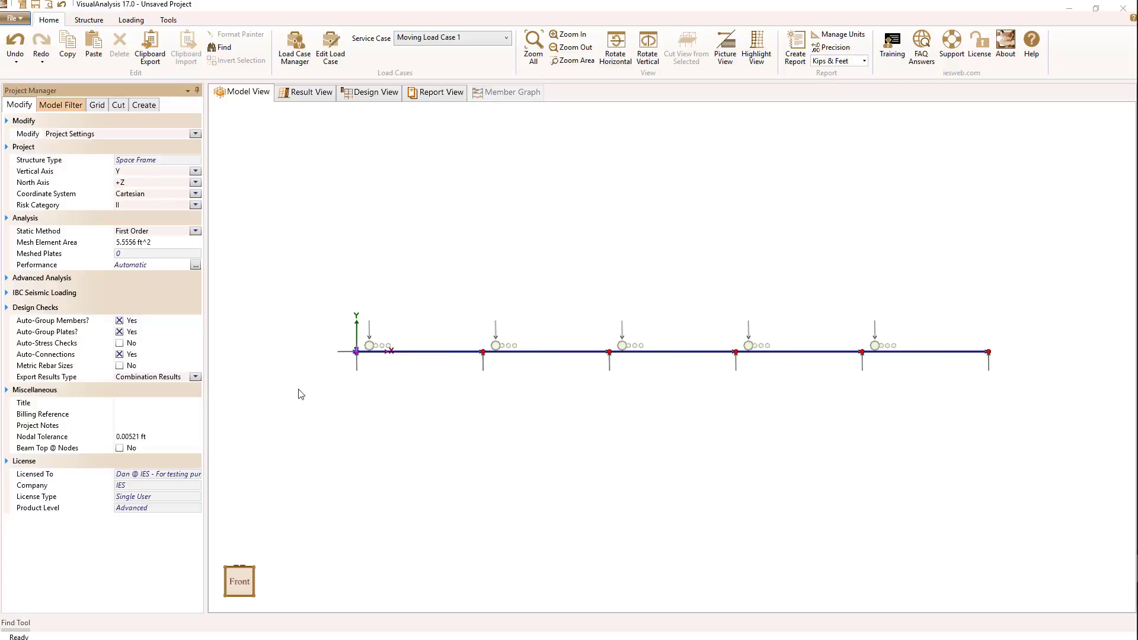
{"action": "mouse_move", "coordinate": [794, 457]}
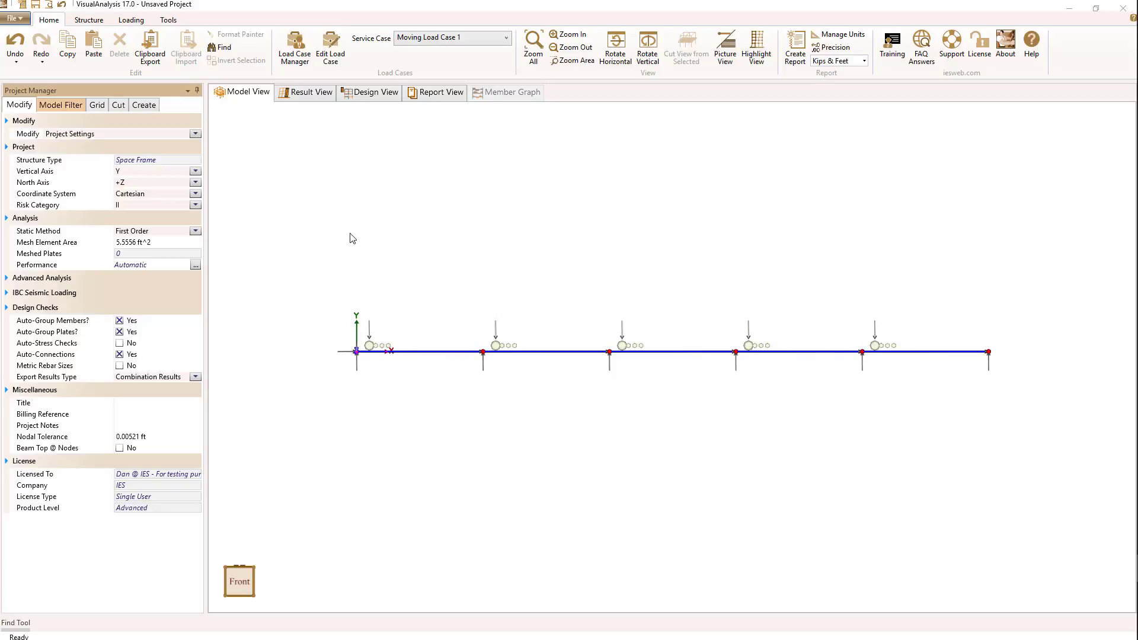
{"action": "mouse_move", "coordinate": [306, 223]}
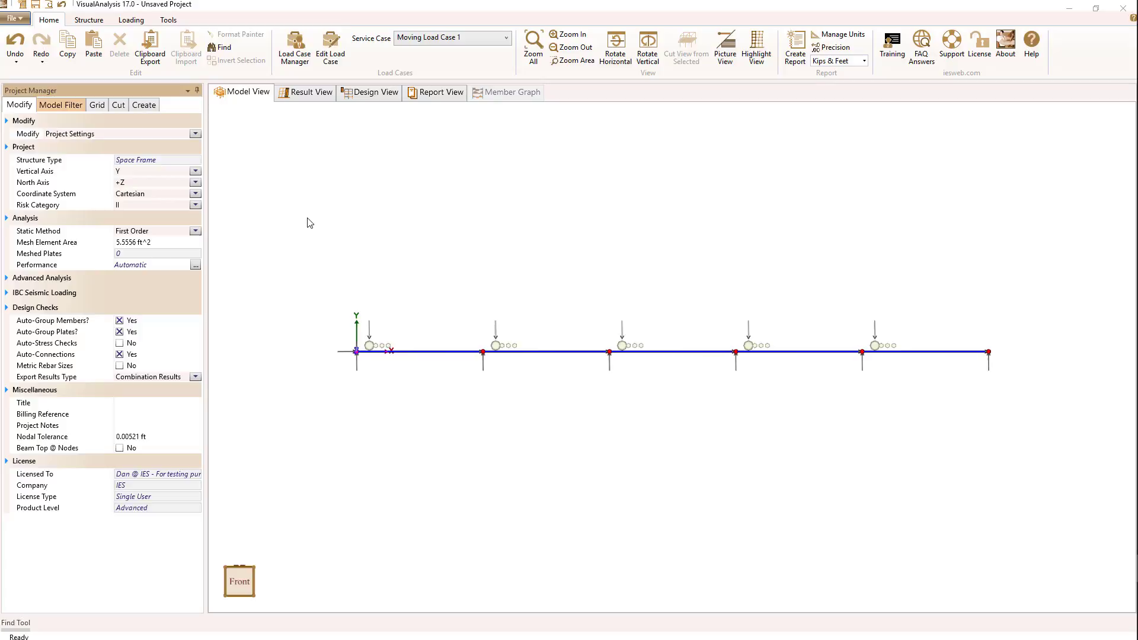
{"action": "mouse_move", "coordinate": [313, 264]}
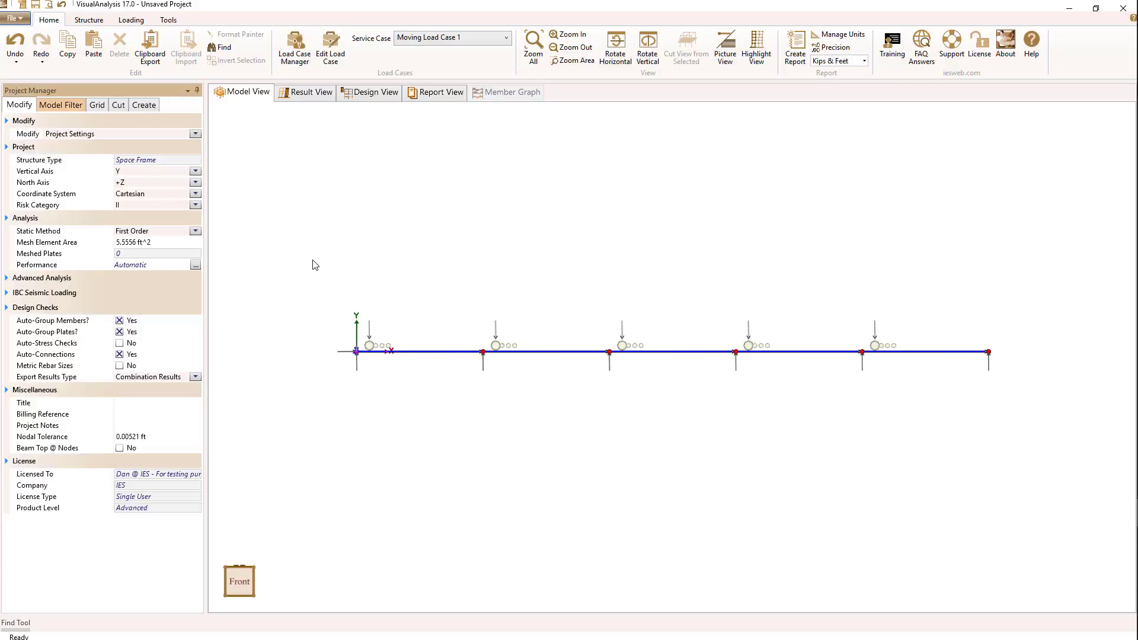
{"action": "mouse_move", "coordinate": [49, 270]}
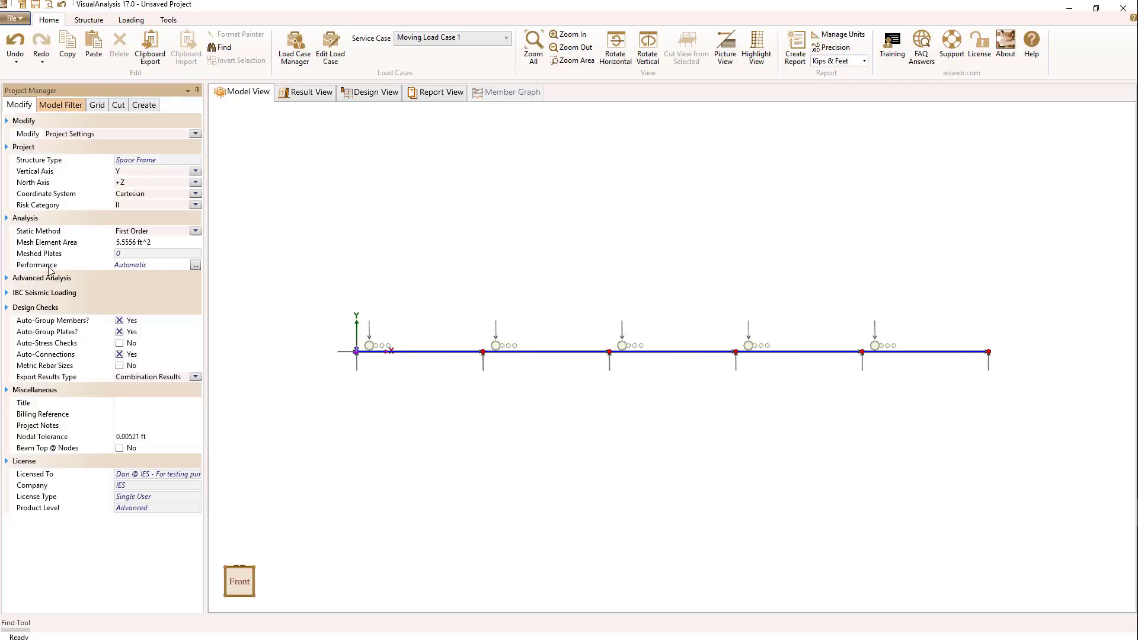
Expand the advanced analysis settings and start editing Load Stepping Points (currently 51)
{"action": "left_click", "coordinate": [8, 277]}
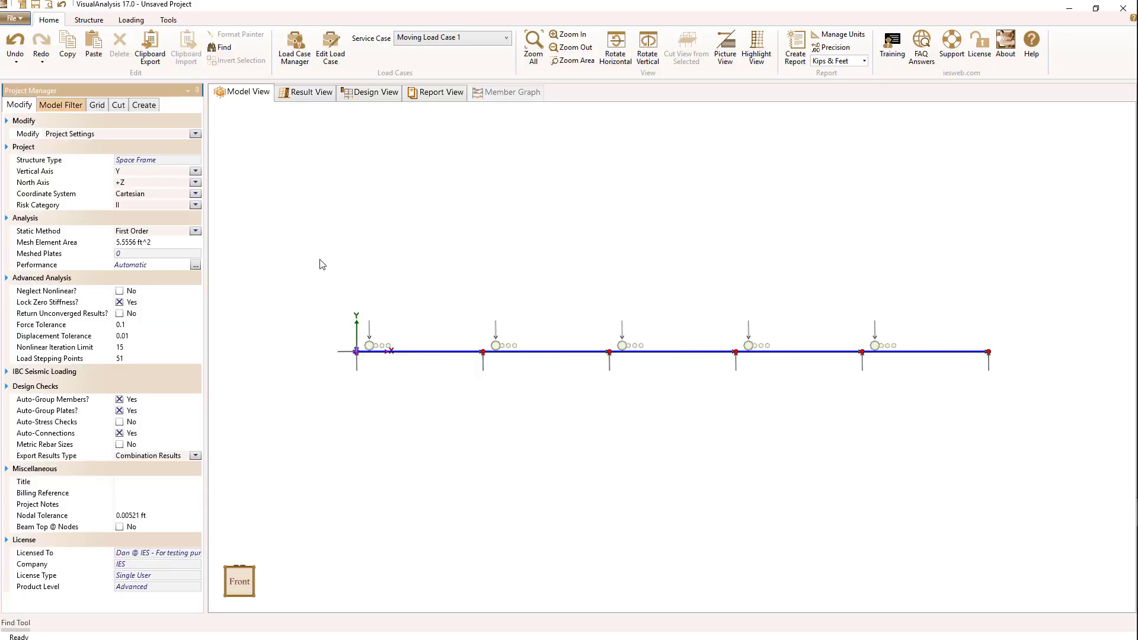
{"action": "mouse_move", "coordinate": [214, 313]}
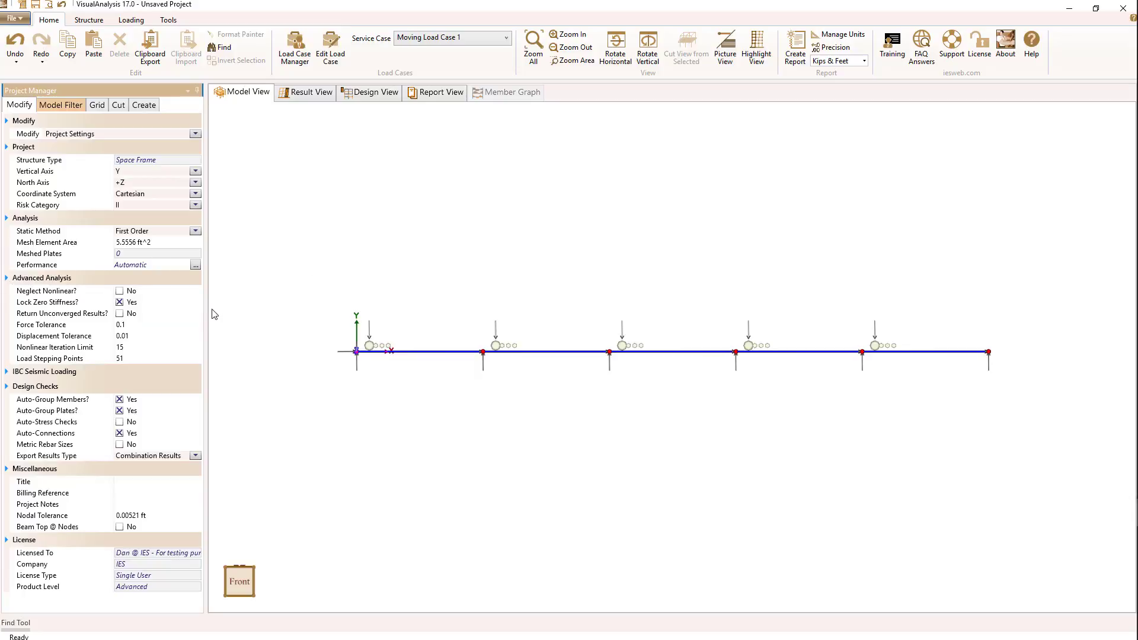
{"action": "mouse_move", "coordinate": [18, 363]}
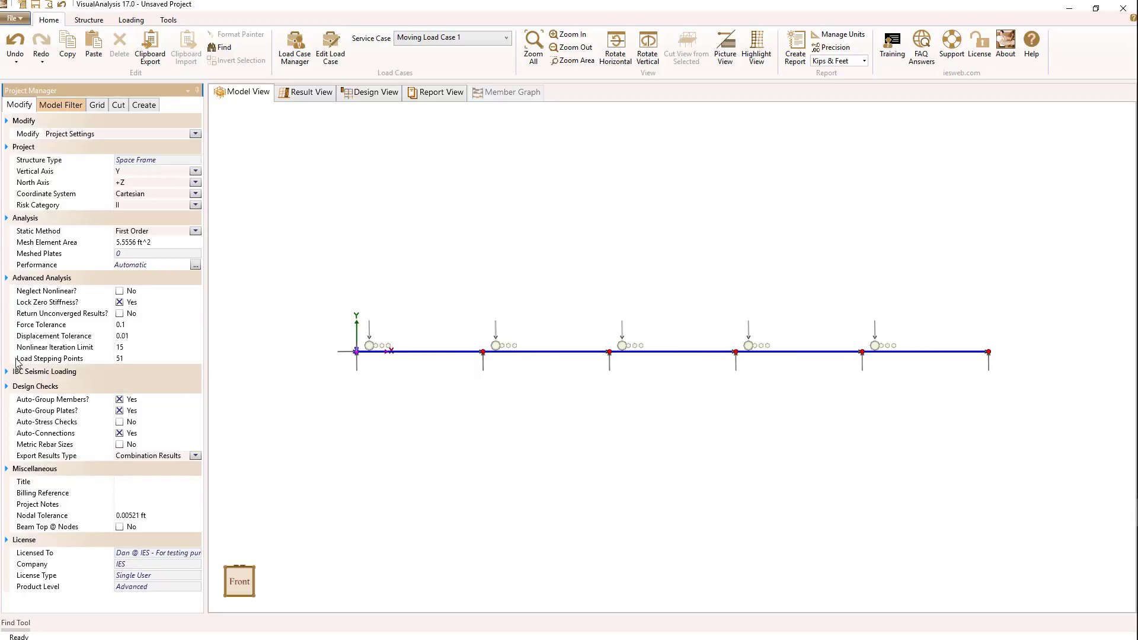
{"action": "left_click", "coordinate": [157, 358]}
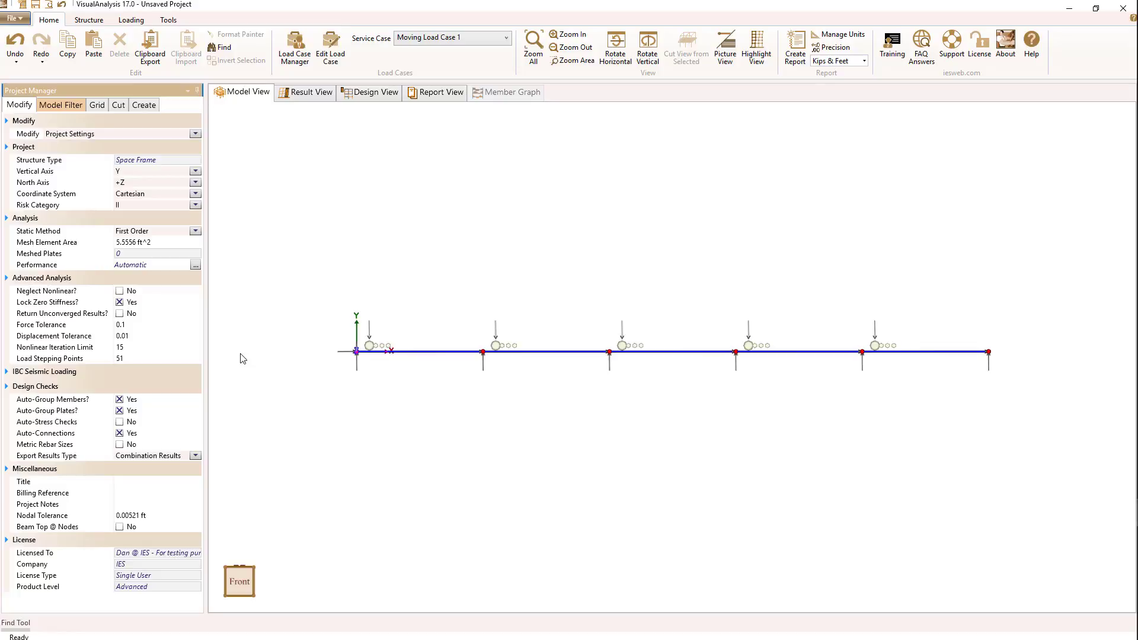
{"action": "left_click", "coordinate": [158, 358]}
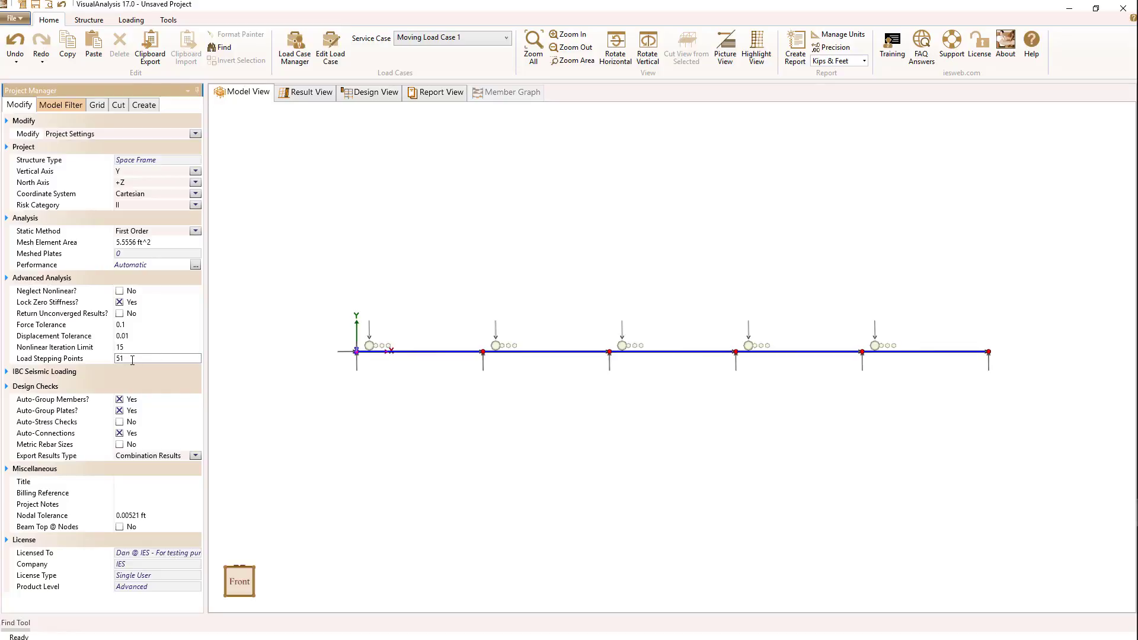
{"action": "mouse_move", "coordinate": [260, 330]}
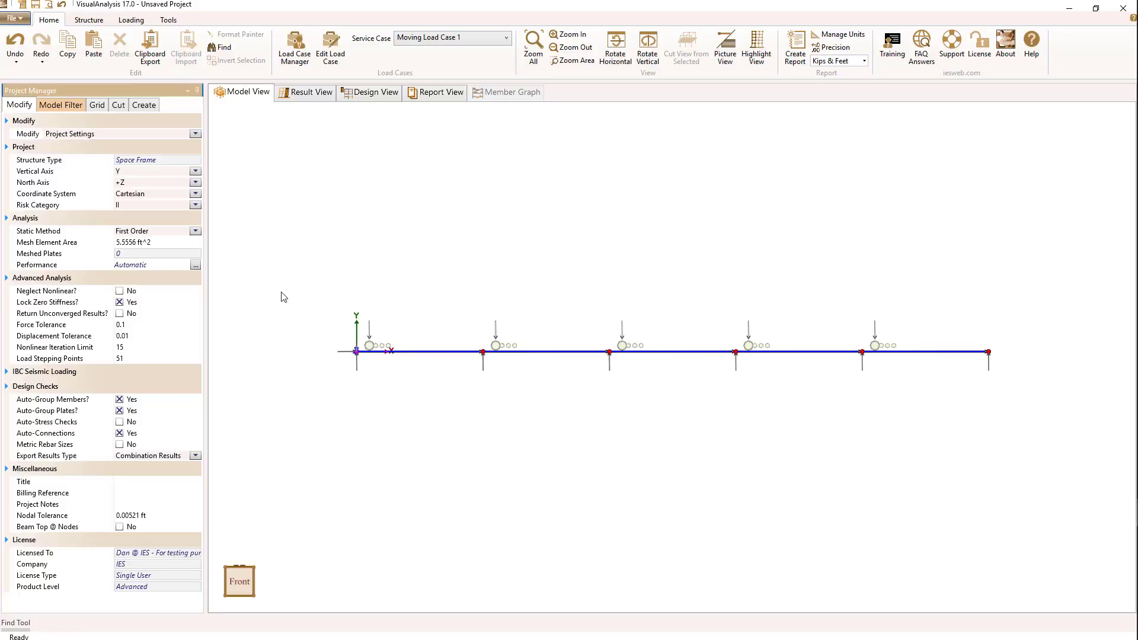
Display results for Moving Load Case 1 Low Extreme along the beam
{"action": "left_click", "coordinate": [311, 92]}
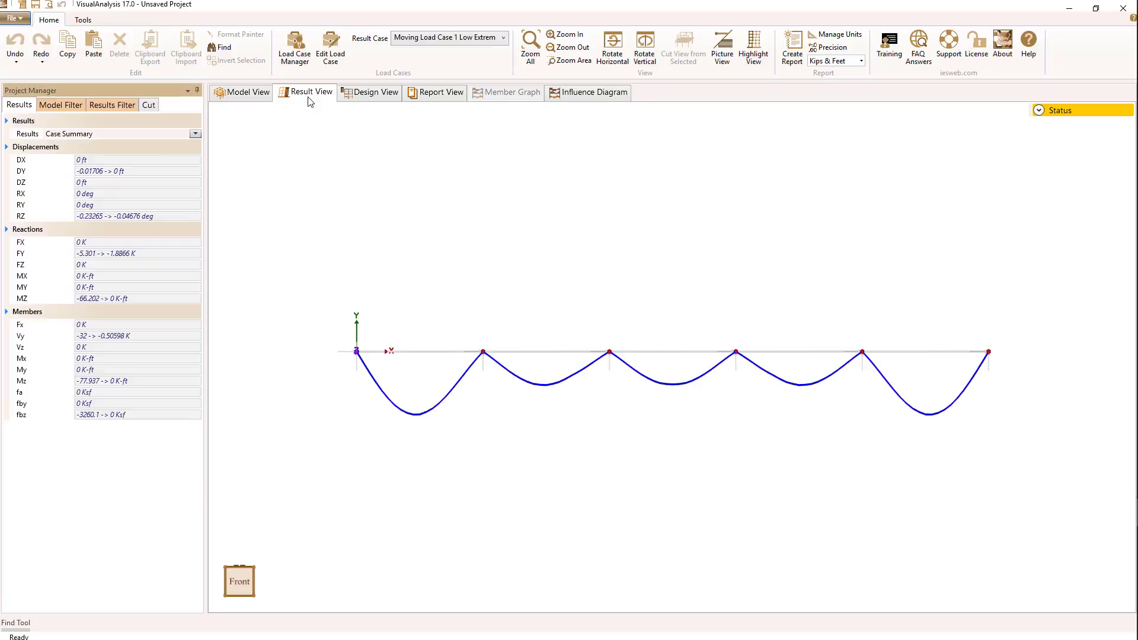
{"action": "mouse_move", "coordinate": [399, 262]}
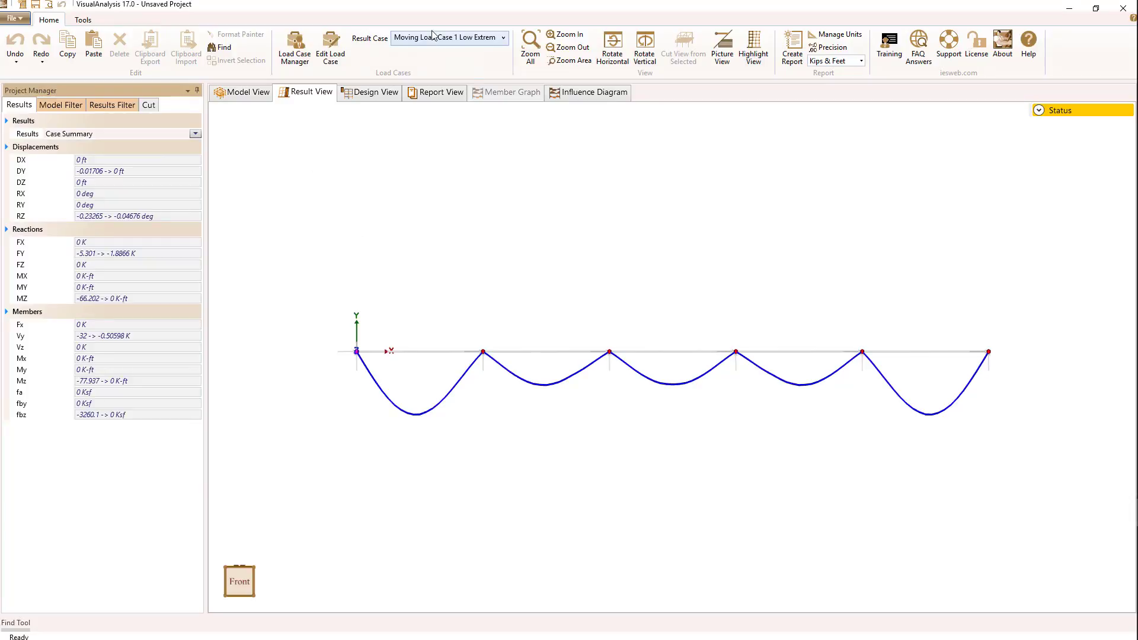
{"action": "left_click", "coordinate": [503, 37]}
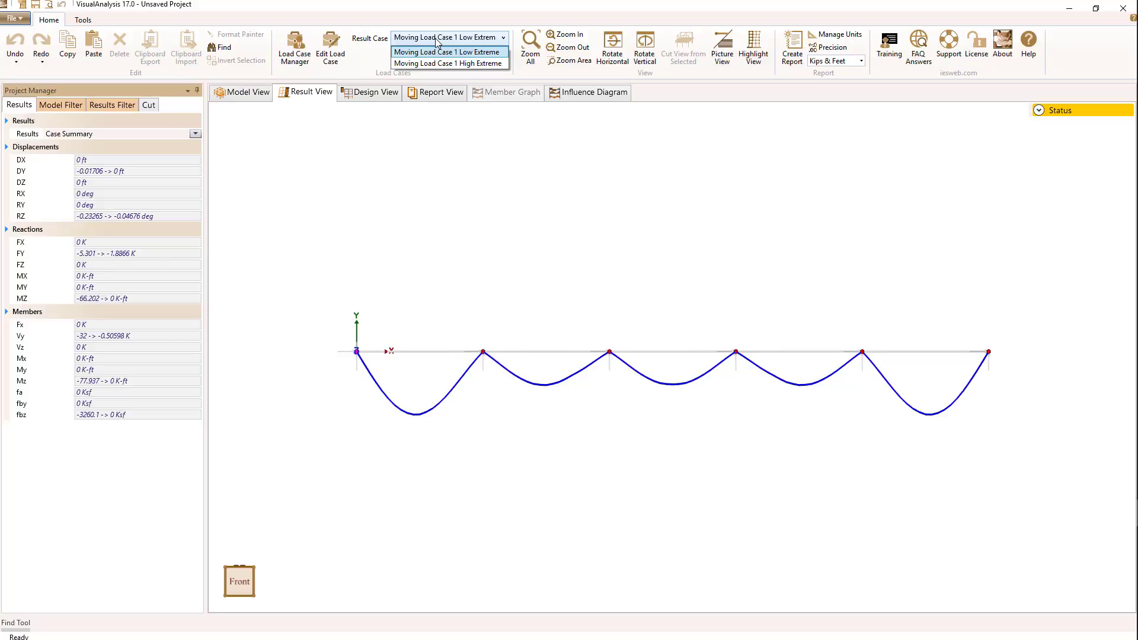
{"action": "left_click", "coordinate": [448, 51]}
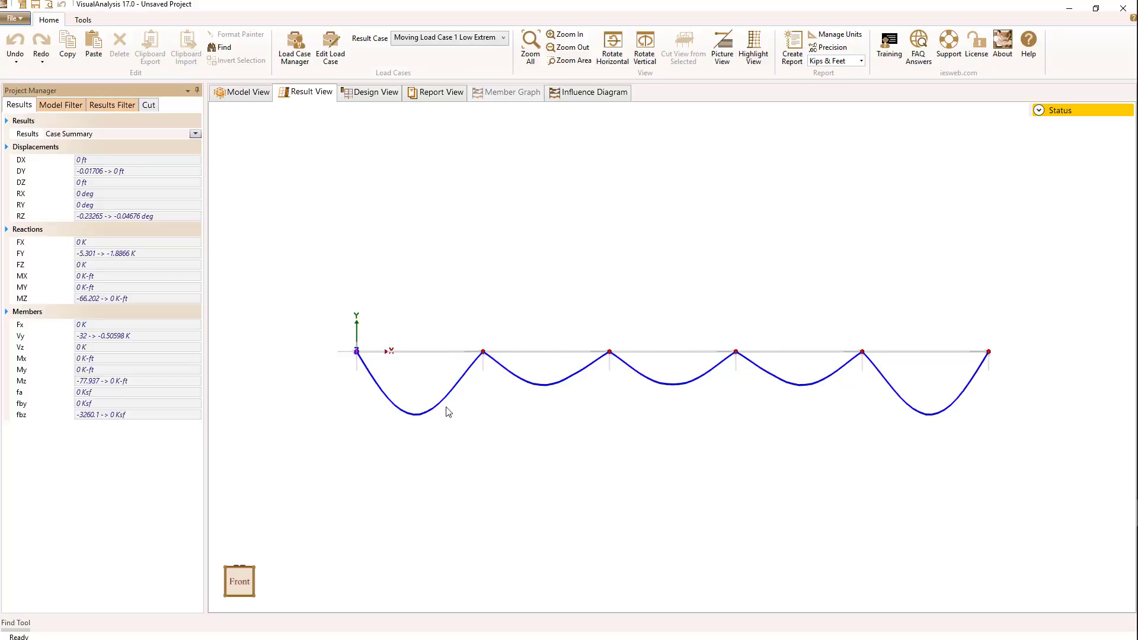
{"action": "mouse_move", "coordinate": [469, 251]}
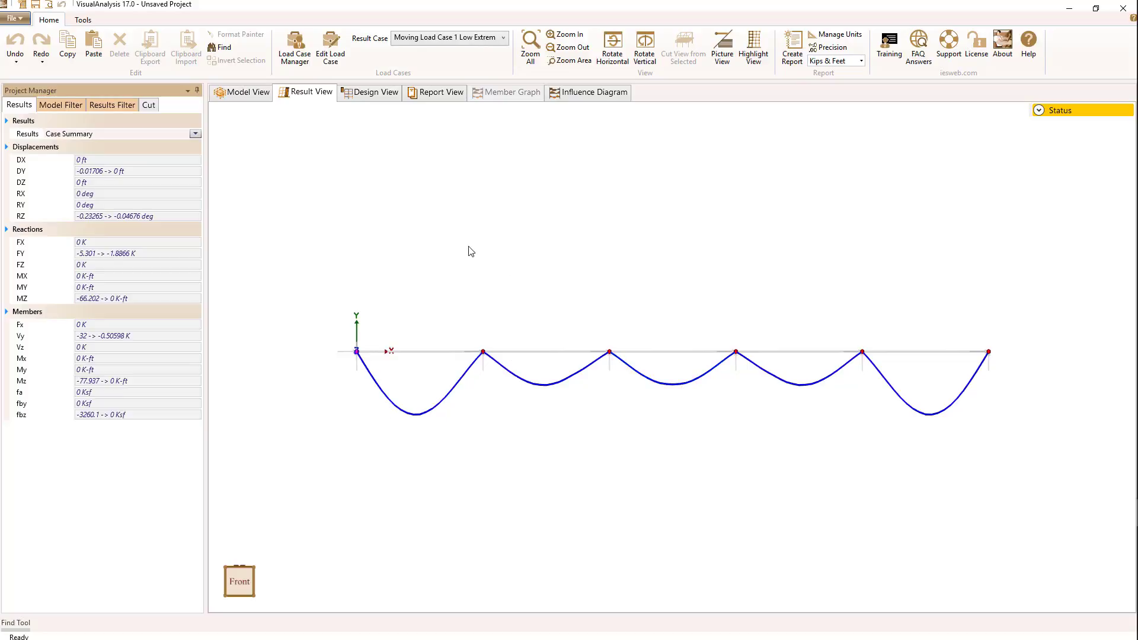
{"action": "mouse_move", "coordinate": [445, 236]}
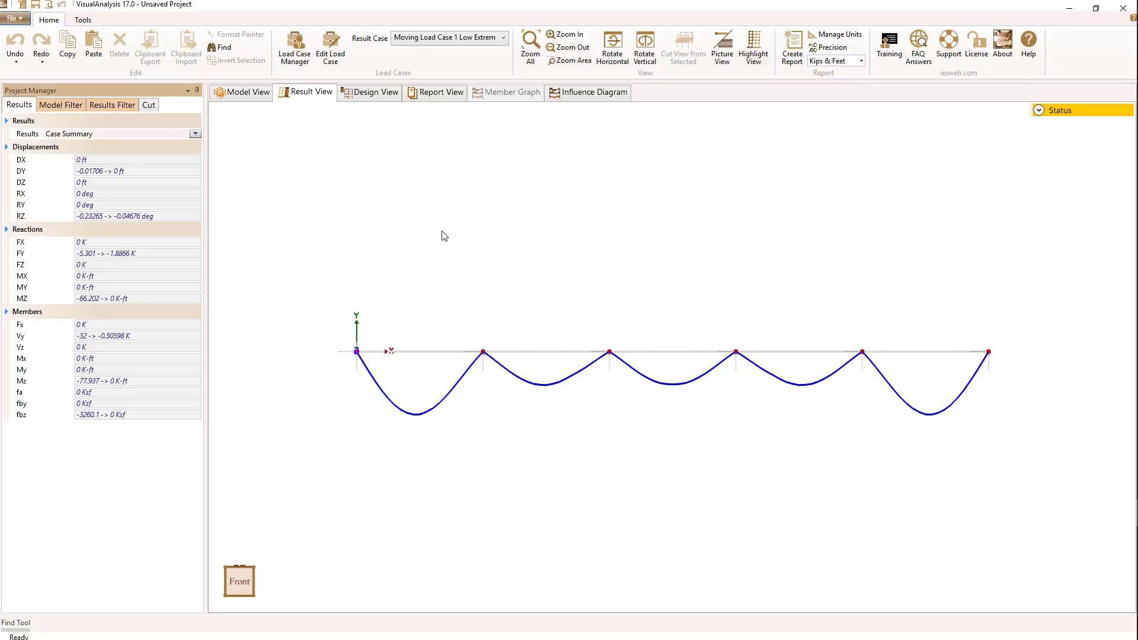
{"action": "mouse_move", "coordinate": [422, 237]}
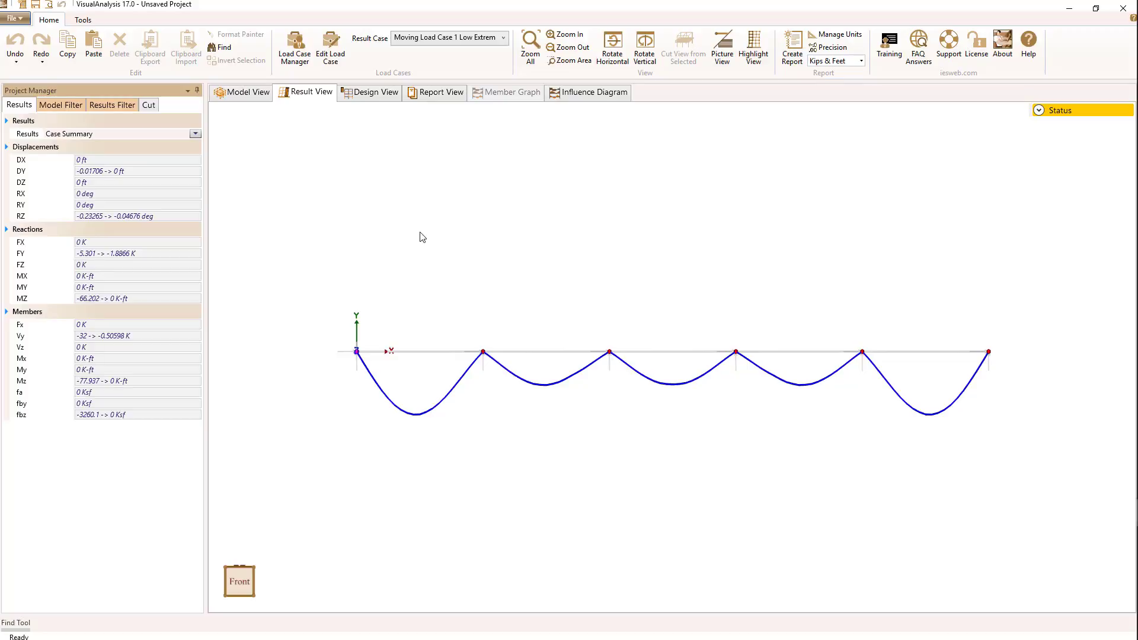
{"action": "mouse_move", "coordinate": [787, 229]}
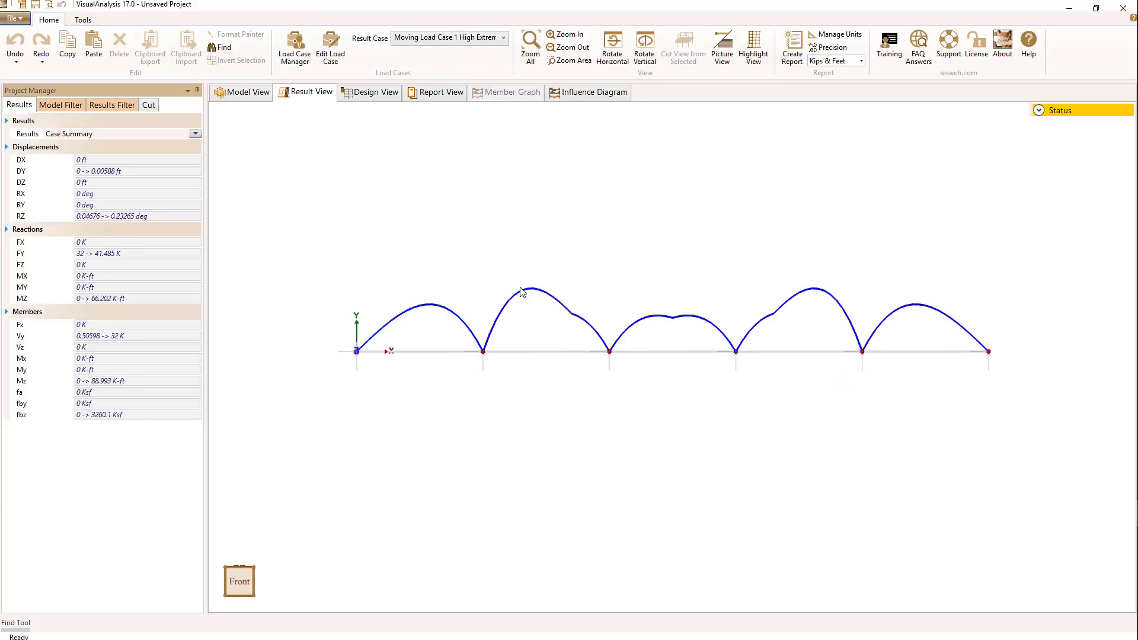
{"action": "mouse_move", "coordinate": [383, 200]}
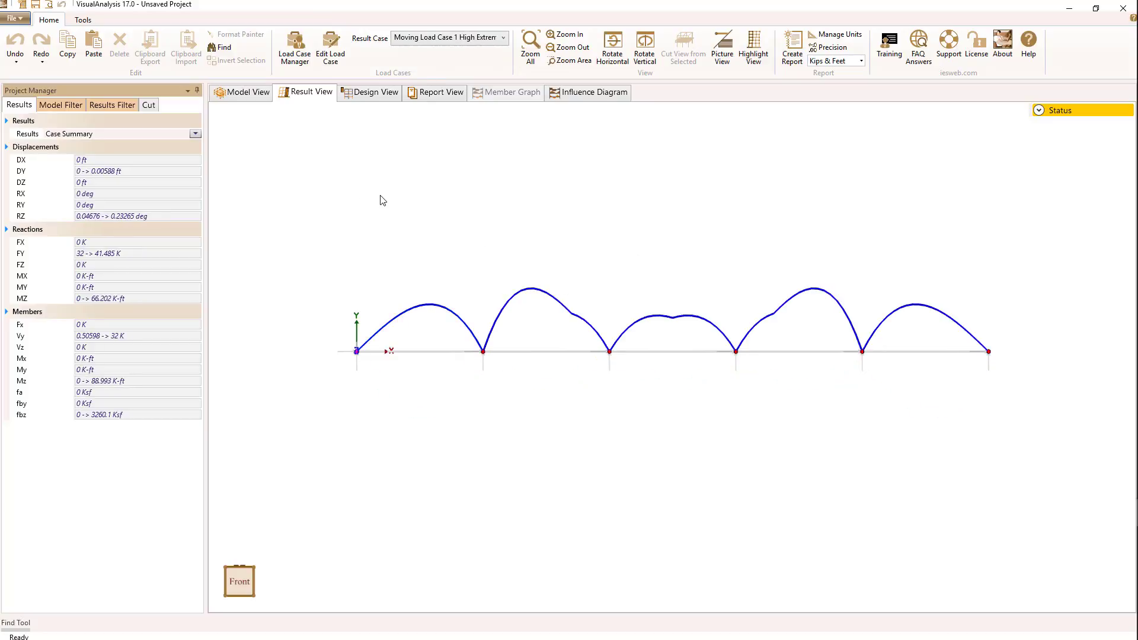
{"action": "mouse_move", "coordinate": [335, 220]}
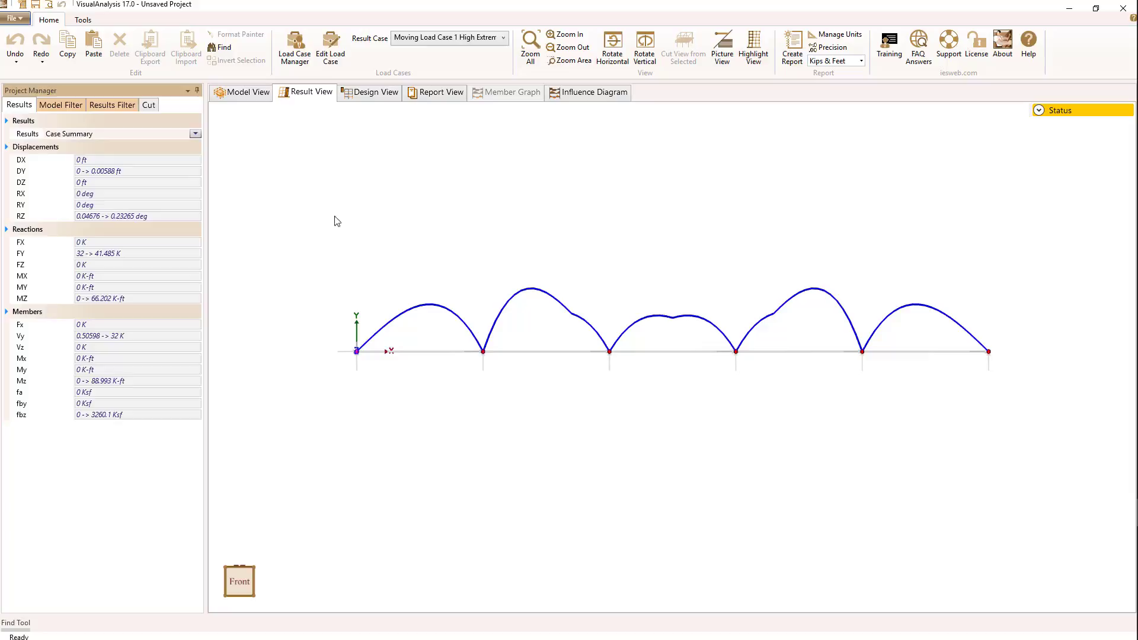
{"action": "mouse_move", "coordinate": [383, 295]}
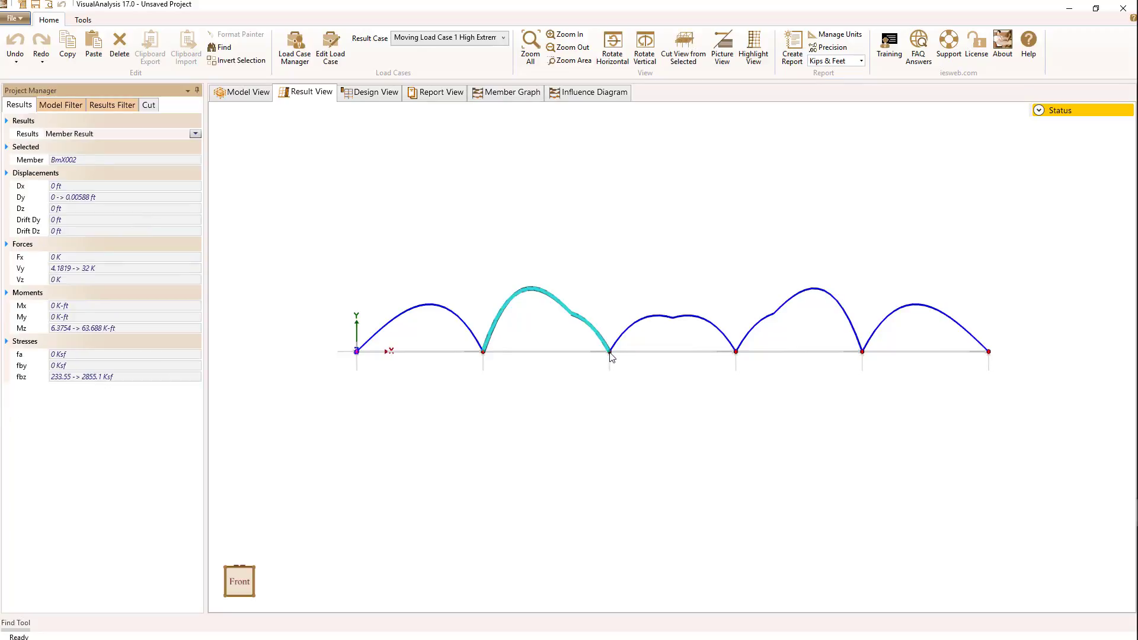
Show the influence diagram for support node N003 under Moving Load Case 1
{"action": "right_click", "coordinate": [612, 352]}
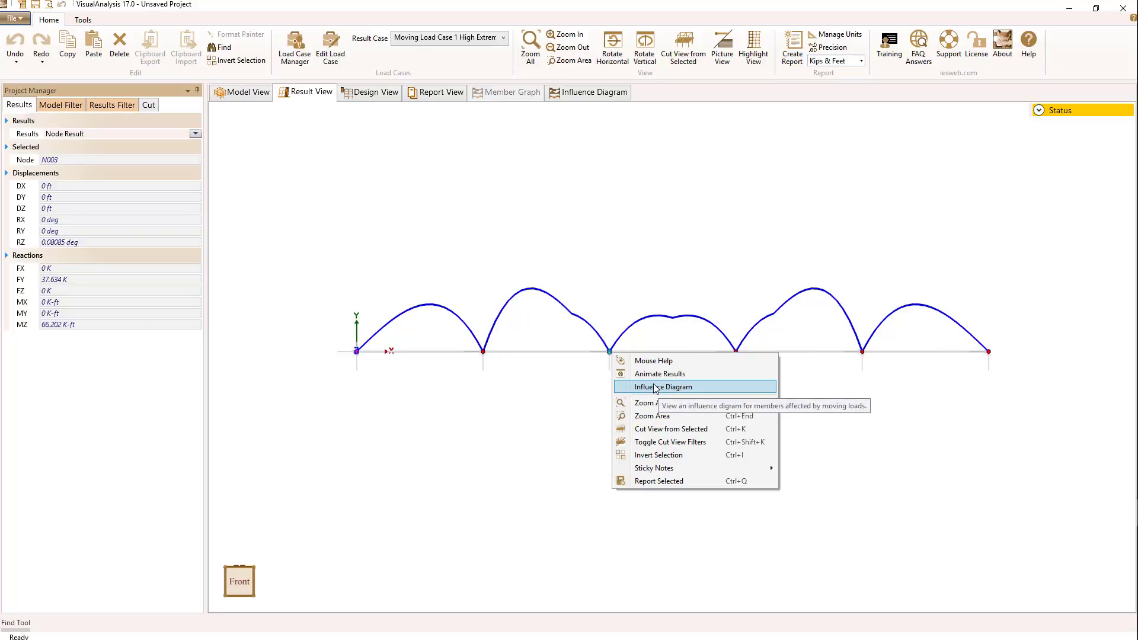
{"action": "mouse_move", "coordinate": [643, 386]}
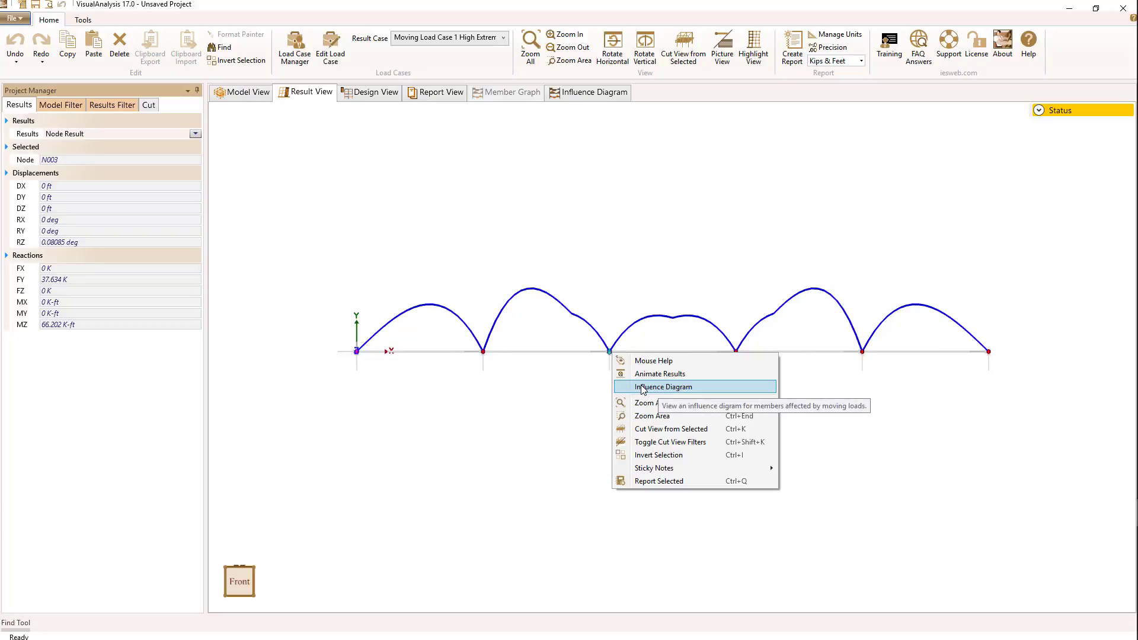
{"action": "left_click", "coordinate": [660, 387]}
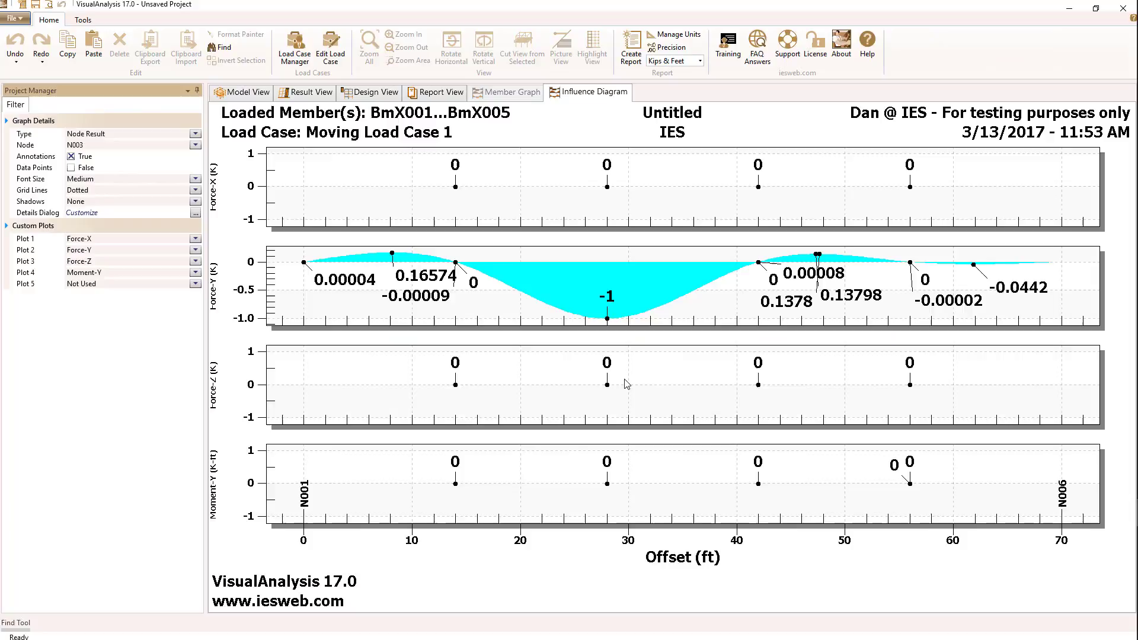
{"action": "mouse_move", "coordinate": [398, 342]}
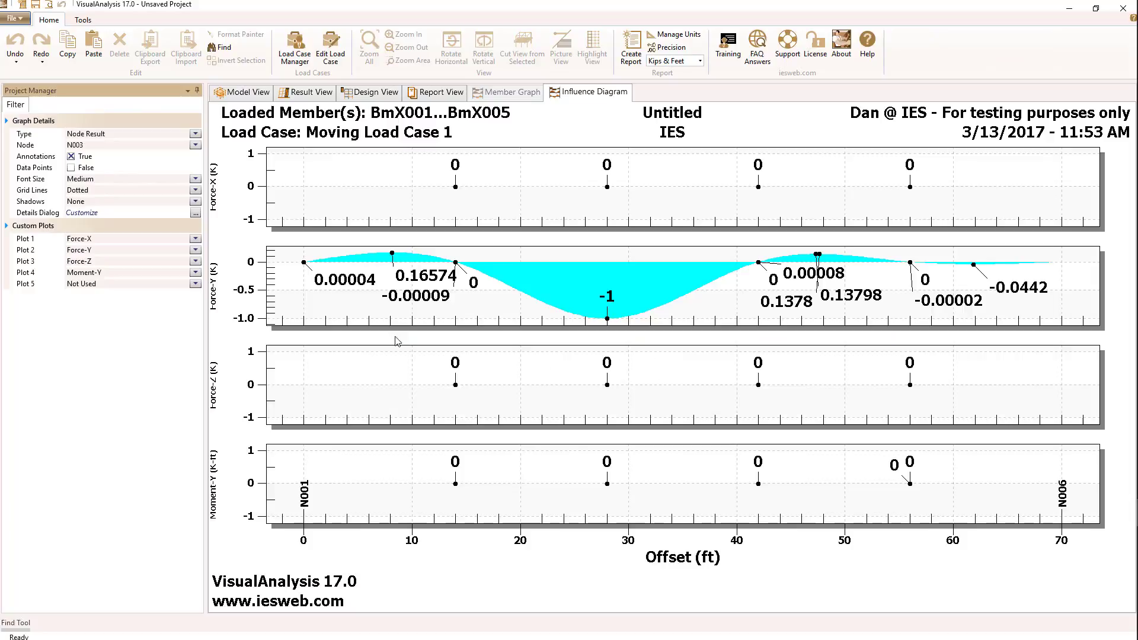
{"action": "mouse_move", "coordinate": [464, 211]}
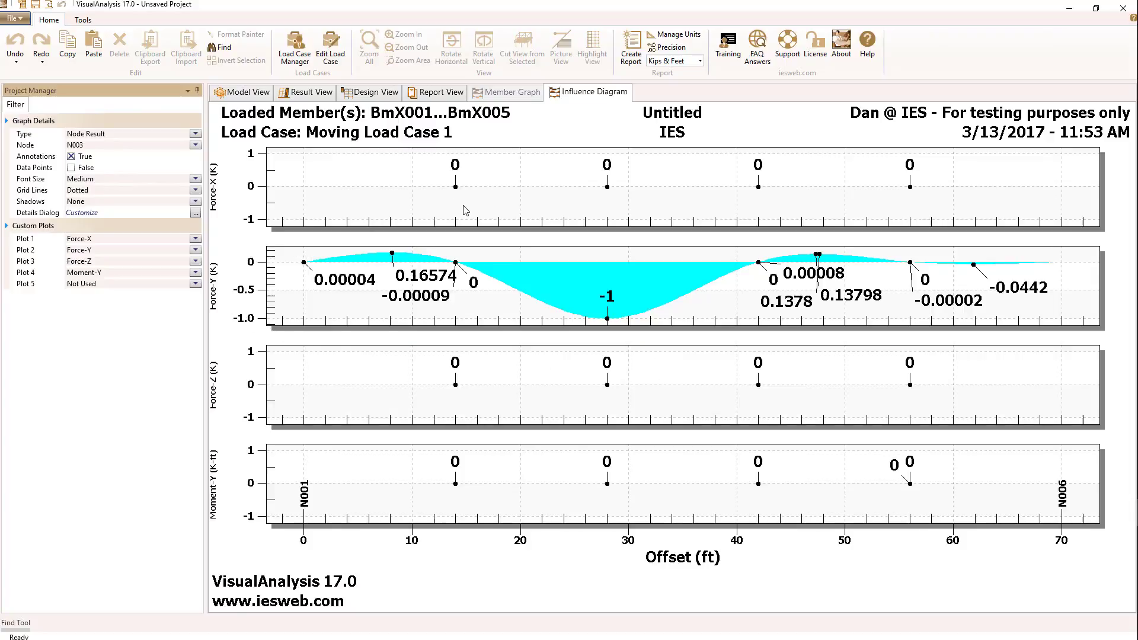
{"action": "mouse_move", "coordinate": [366, 209]}
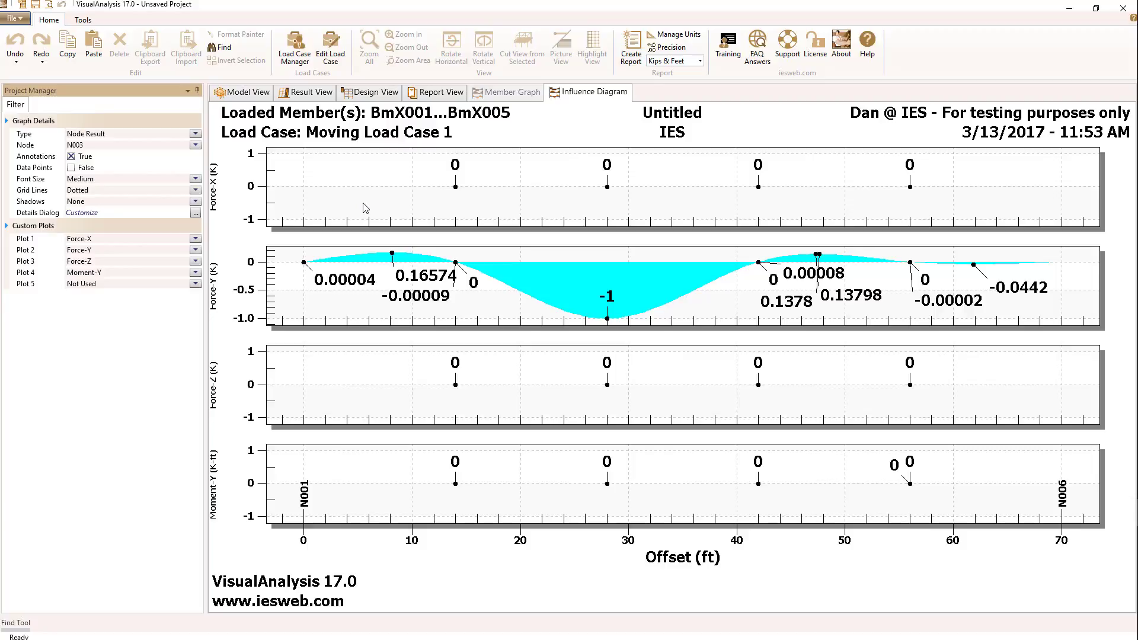
{"action": "mouse_move", "coordinate": [411, 236]}
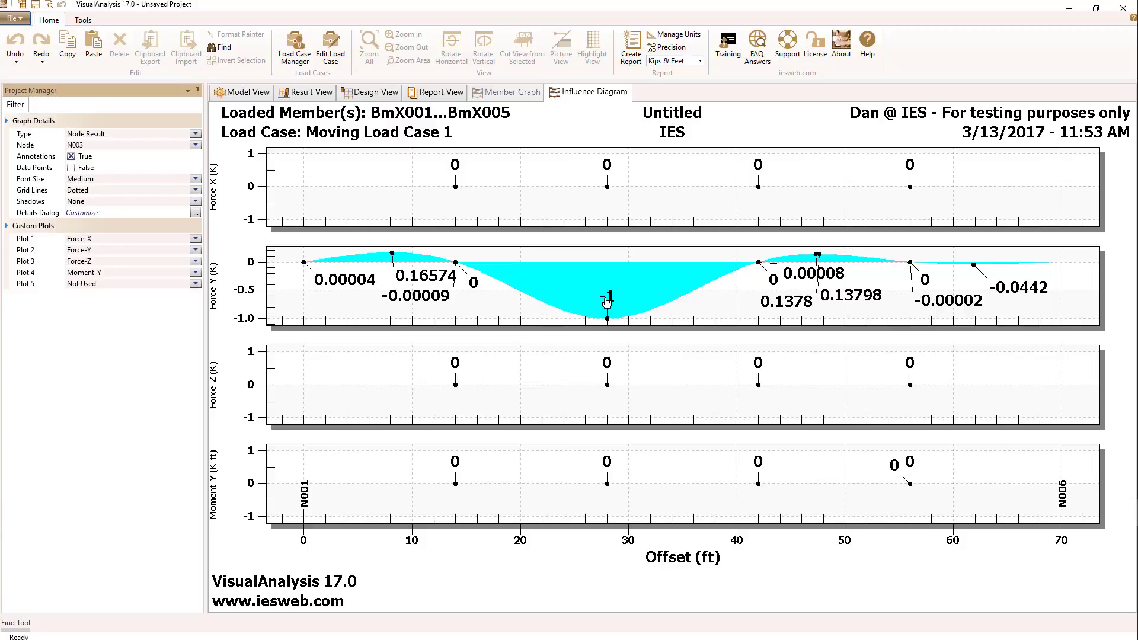
{"action": "mouse_move", "coordinate": [405, 263]}
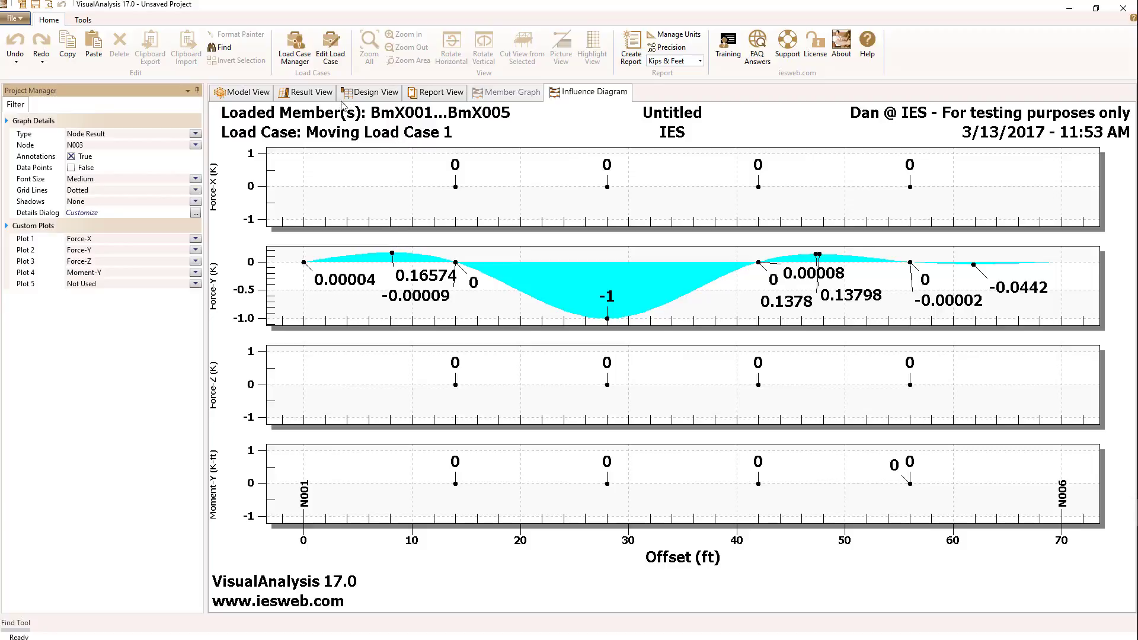
Show the influence diagram for middle-span member BmX003 at a 7 ft offset
{"action": "left_click", "coordinate": [311, 93]}
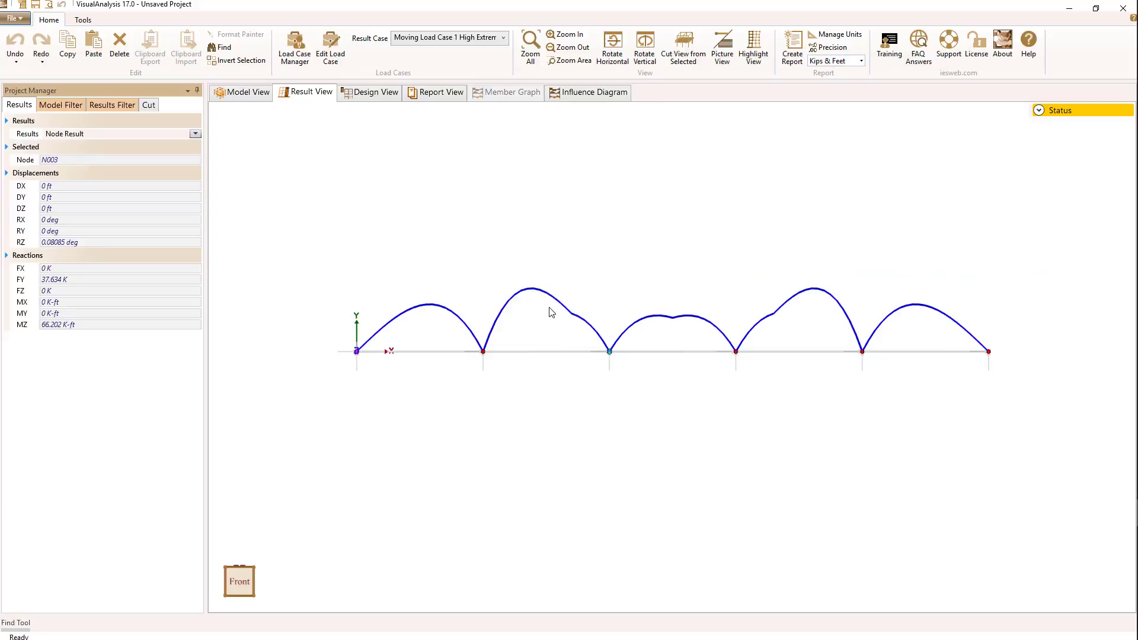
{"action": "mouse_move", "coordinate": [668, 342]}
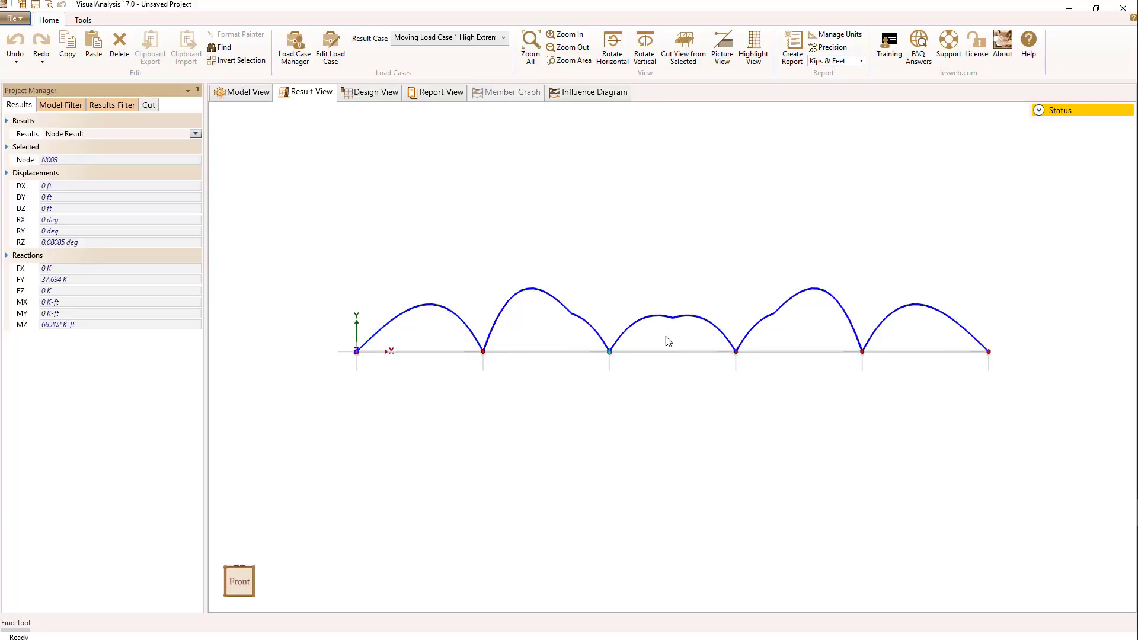
{"action": "left_click", "coordinate": [665, 318]}
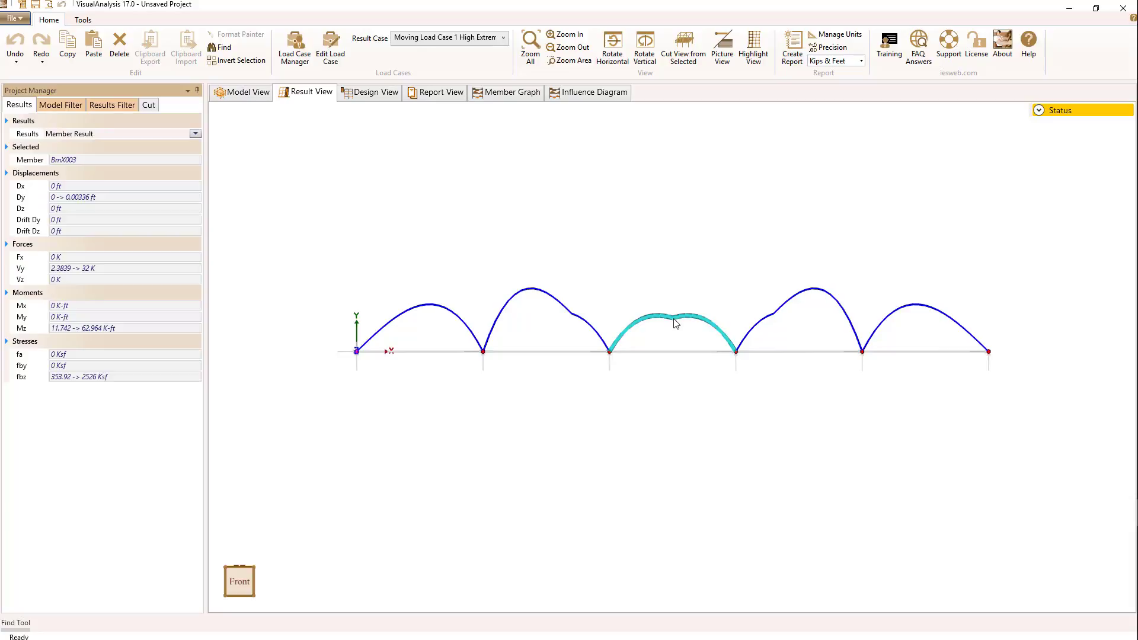
{"action": "right_click", "coordinate": [675, 323]}
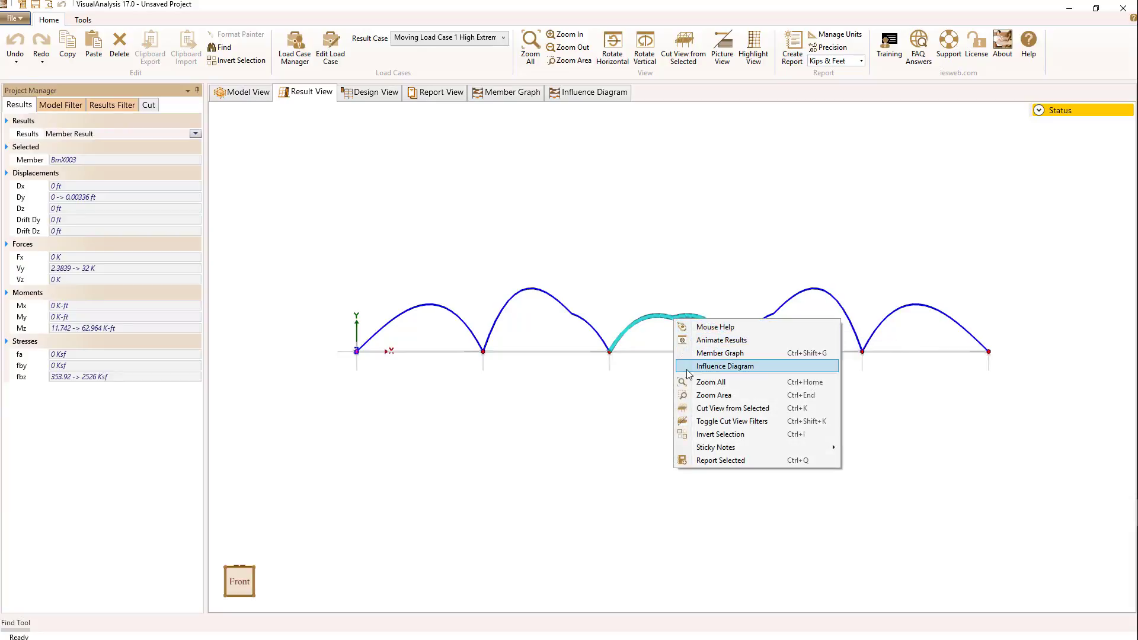
{"action": "left_click", "coordinate": [722, 366]}
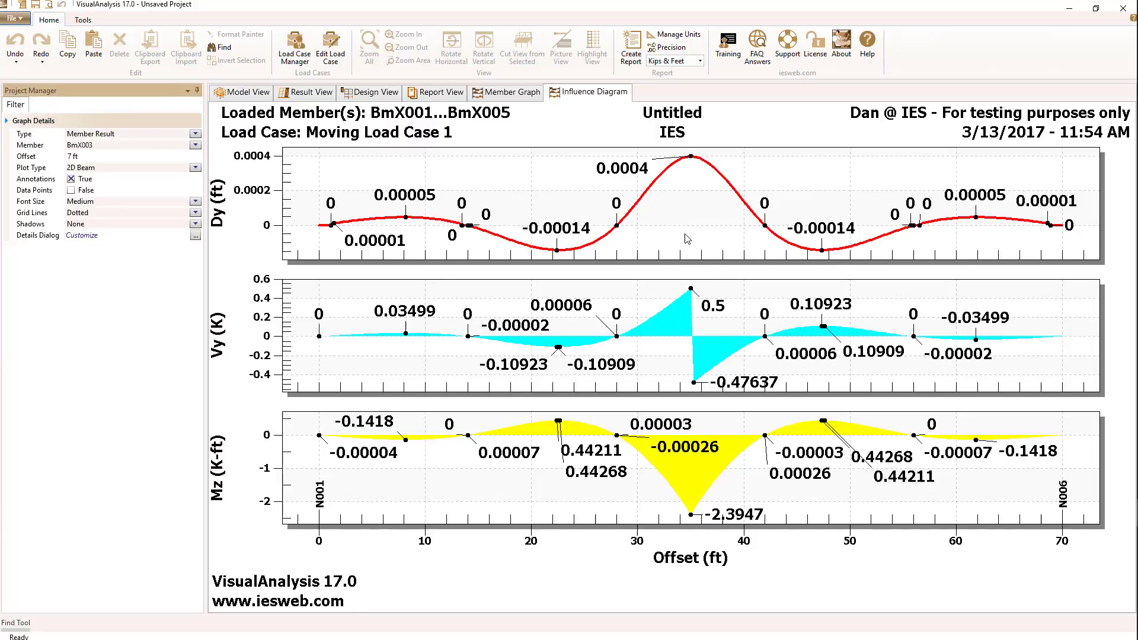
{"action": "mouse_move", "coordinate": [674, 249]}
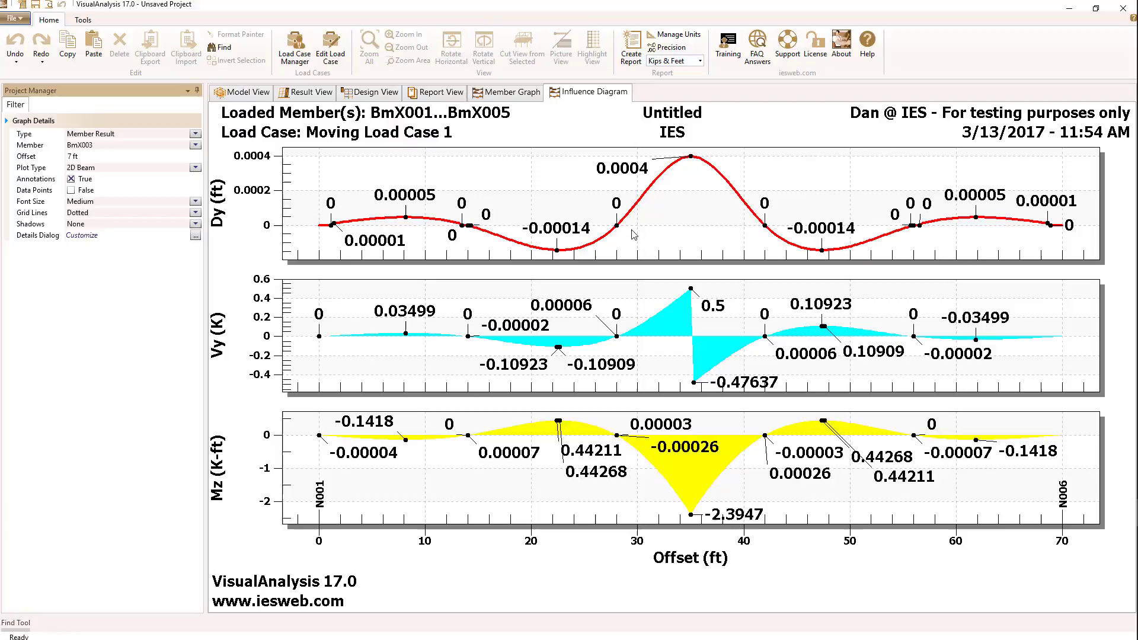
{"action": "left_click", "coordinate": [131, 157]}
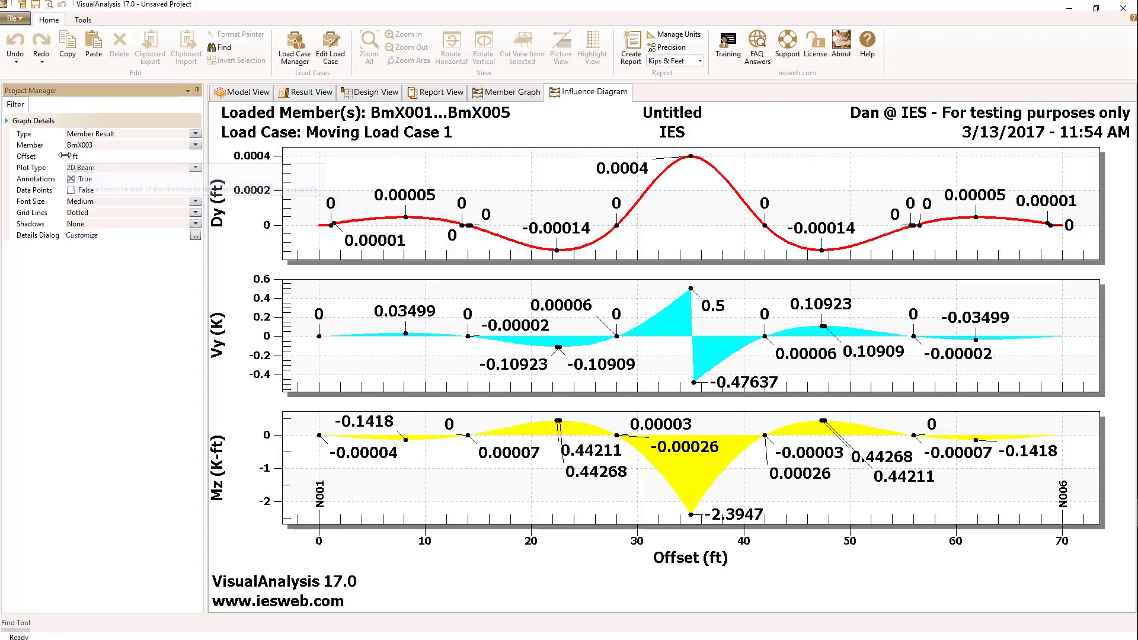
{"action": "left_click", "coordinate": [130, 156]}
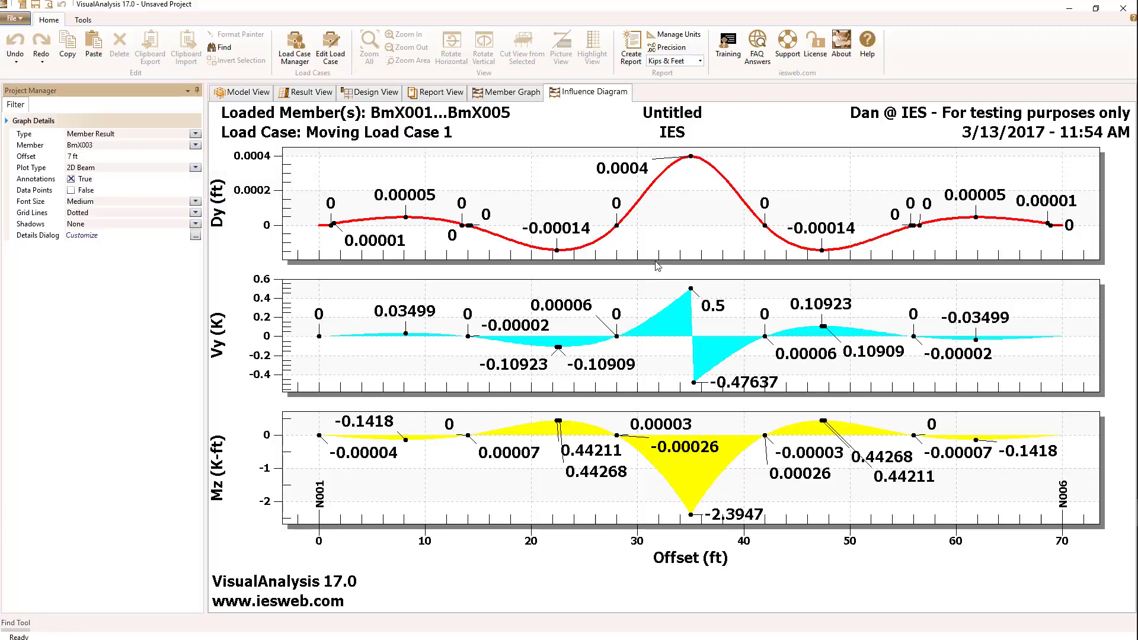
{"action": "mouse_move", "coordinate": [691, 165]}
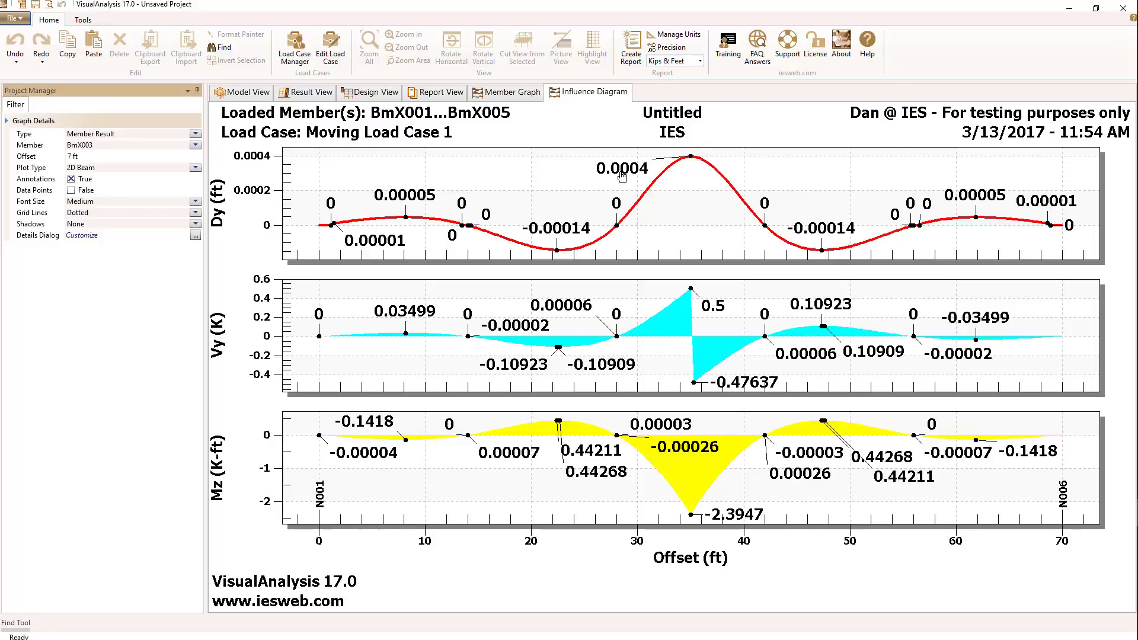
{"action": "mouse_move", "coordinate": [693, 158]}
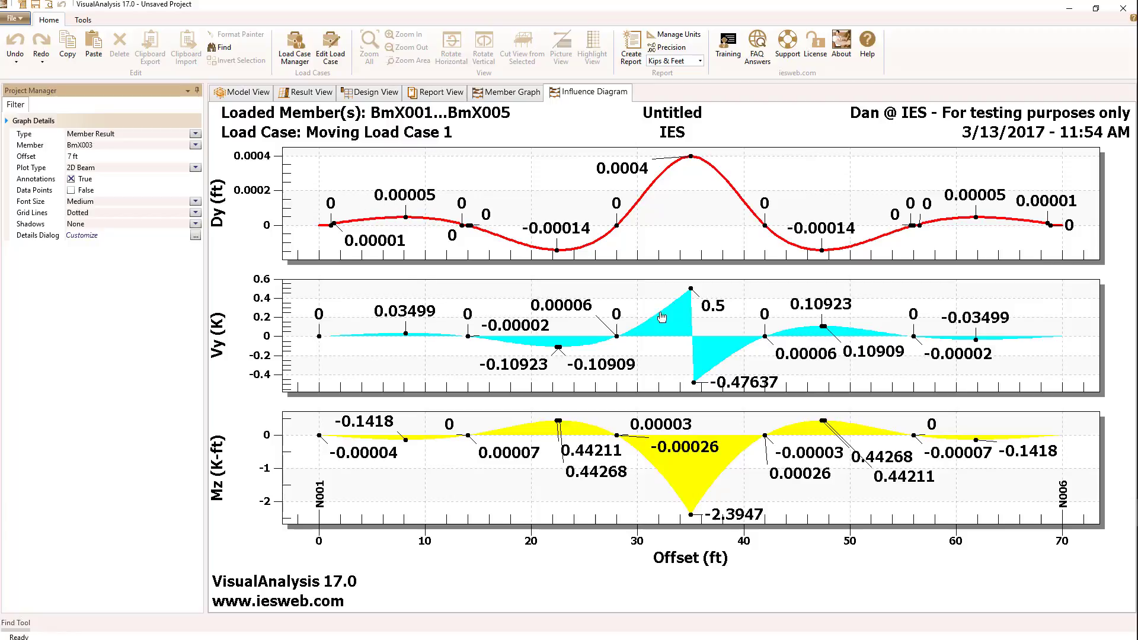
{"action": "mouse_move", "coordinate": [727, 405]}
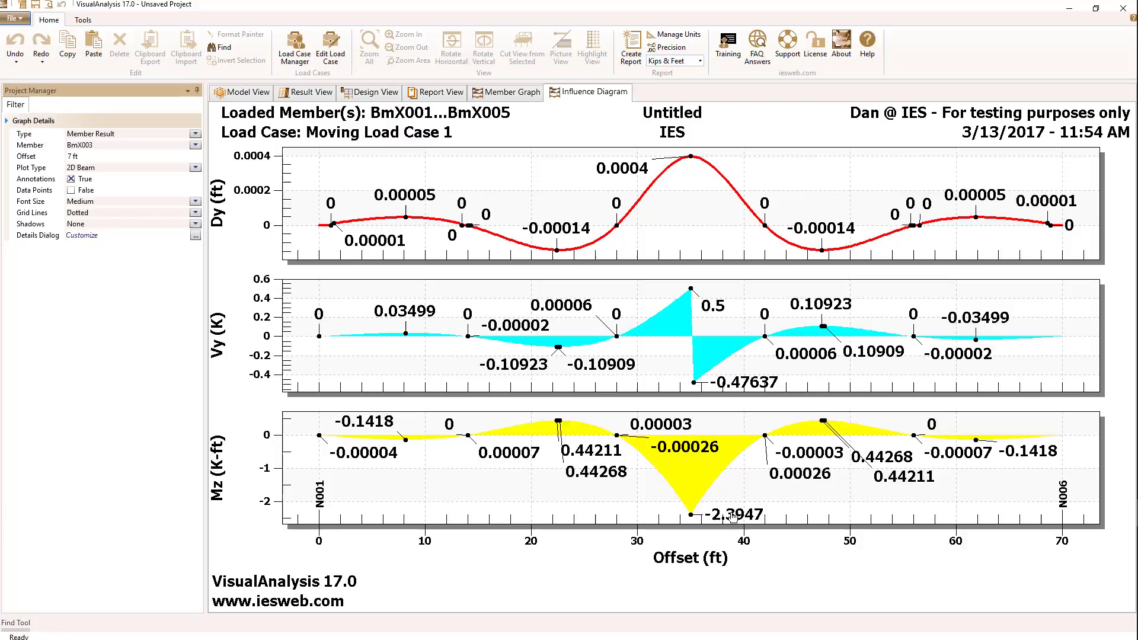
Recompute BmX003's Dy, Vy and Mz influence diagrams at a 1 ft offset
{"action": "left_click", "coordinate": [130, 156]}
{"action": "type", "text": "1"}
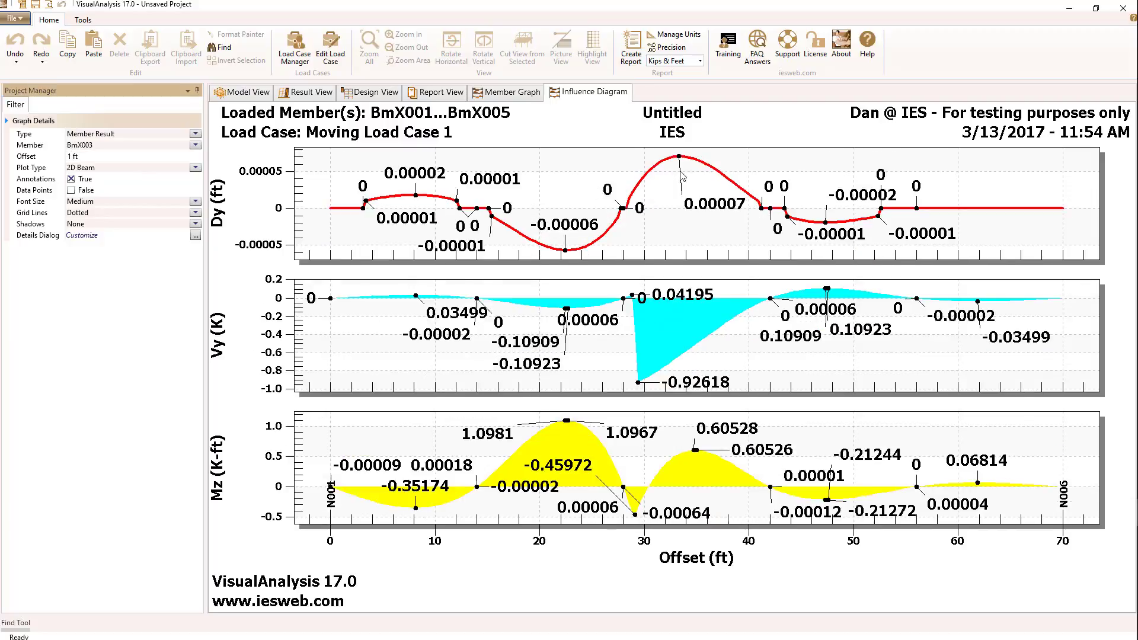
{"action": "mouse_move", "coordinate": [627, 224]}
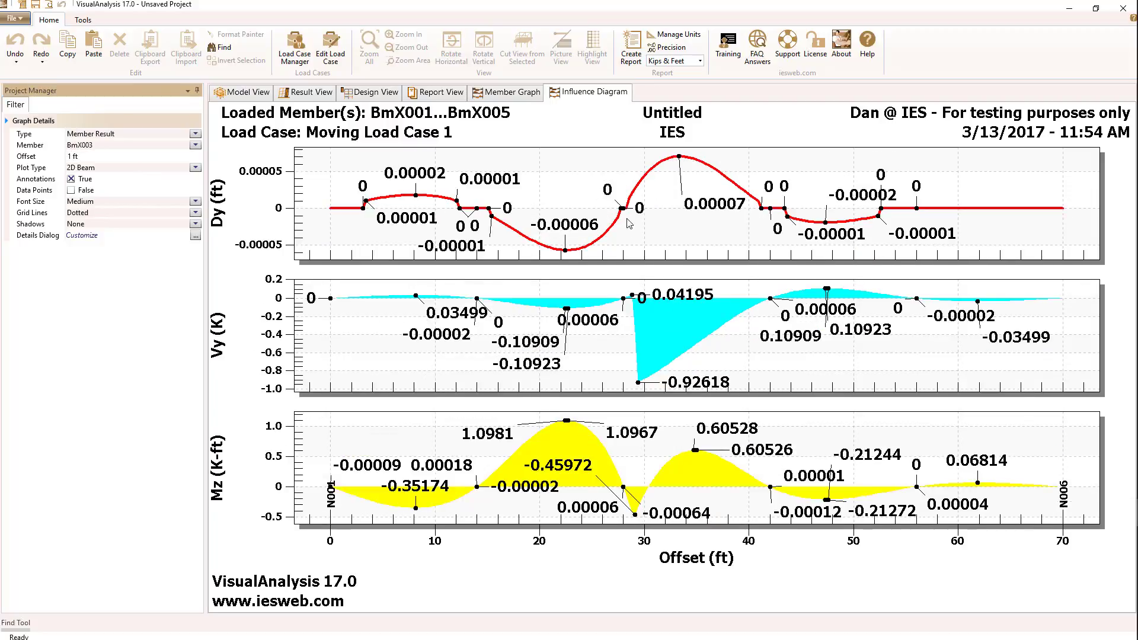
{"action": "mouse_move", "coordinate": [631, 308]}
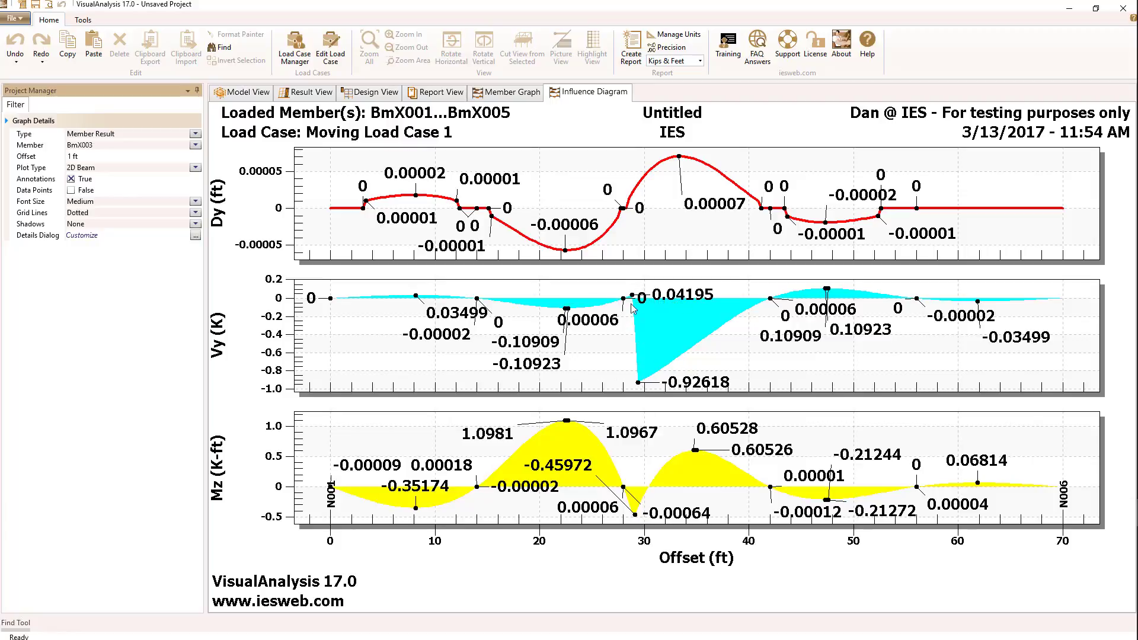
{"action": "mouse_move", "coordinate": [615, 367]}
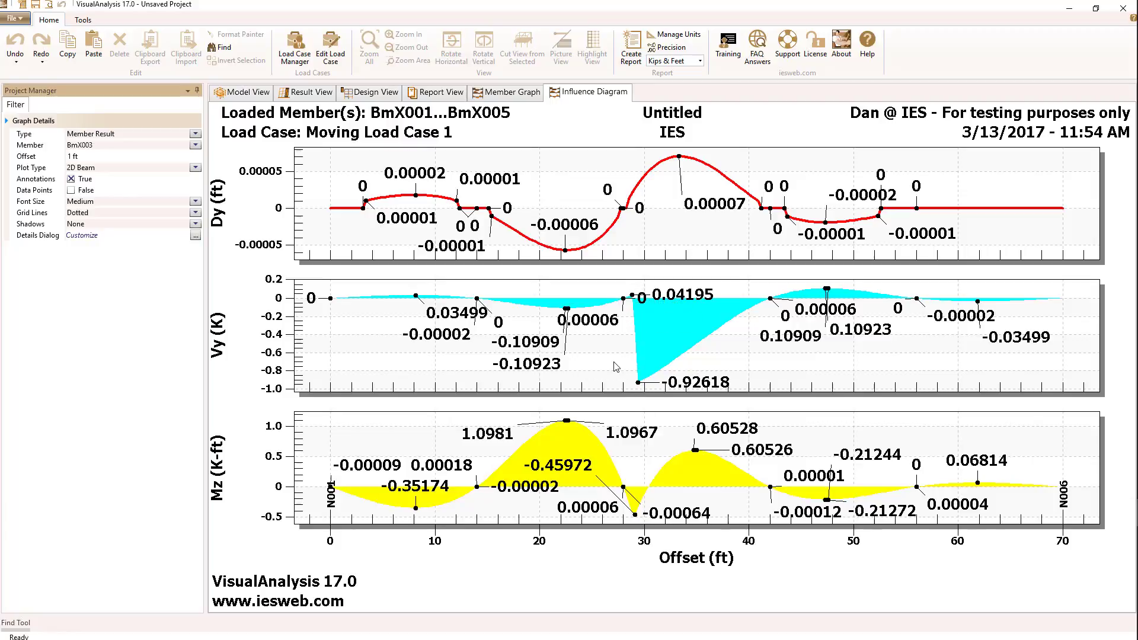
{"action": "mouse_move", "coordinate": [889, 313]}
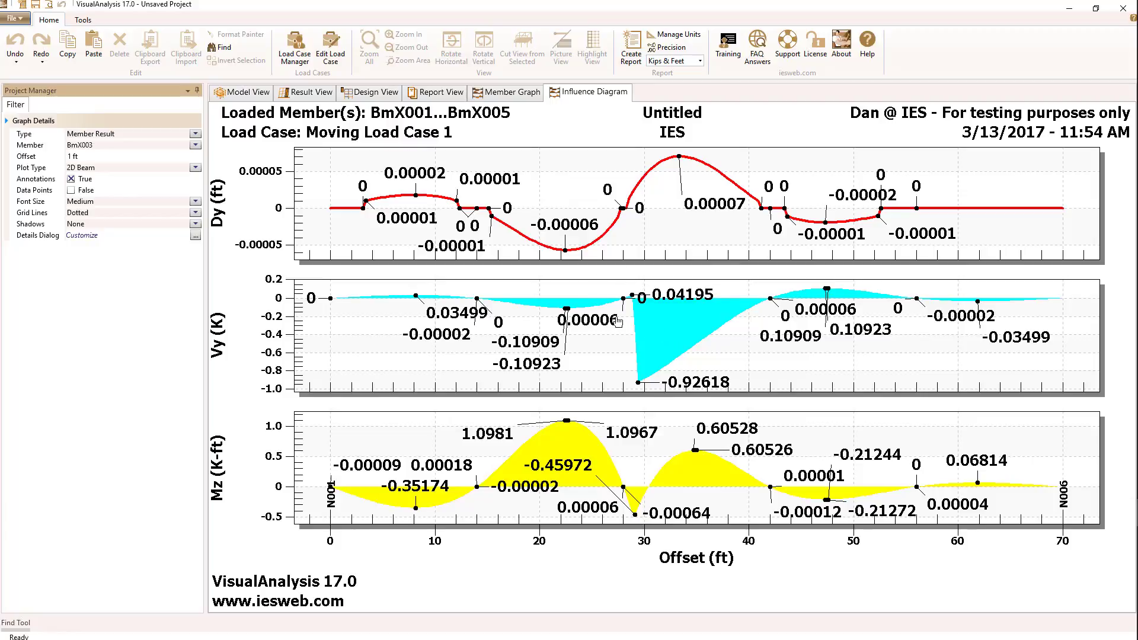
{"action": "mouse_move", "coordinate": [620, 348]}
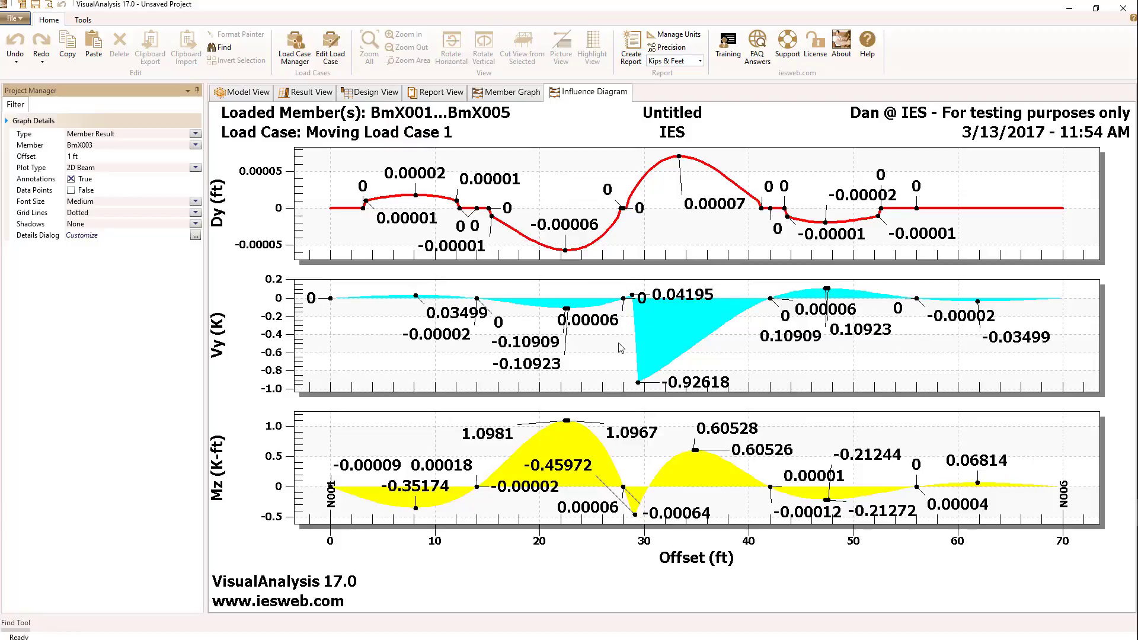